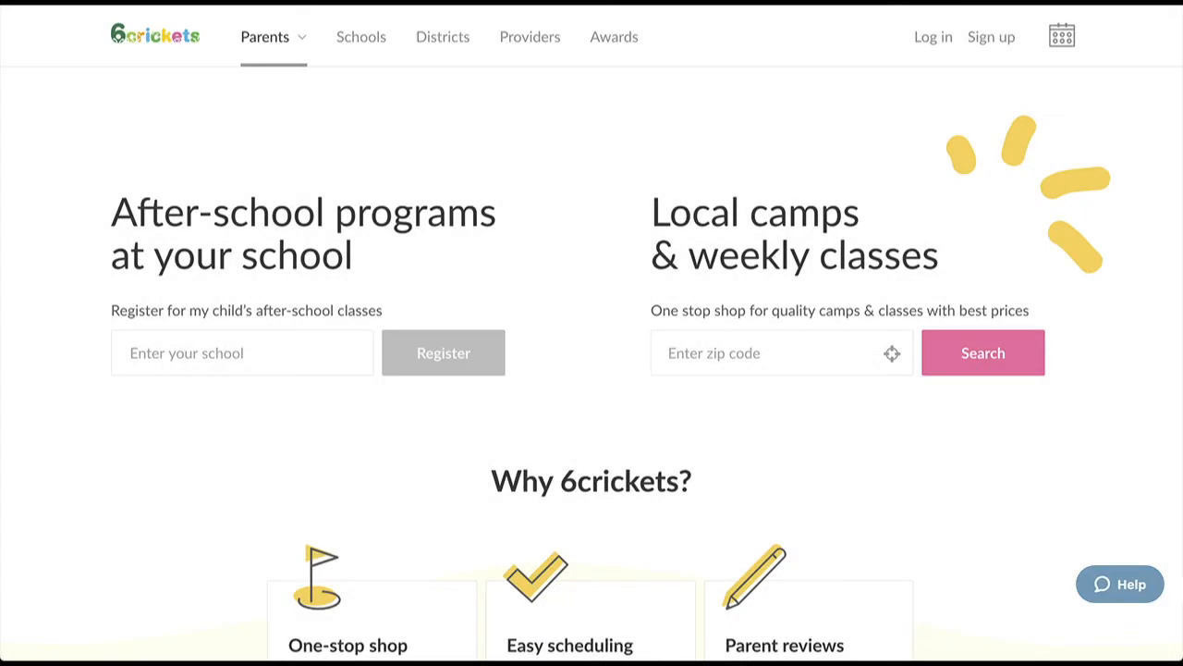
mouse_move(991, 37)
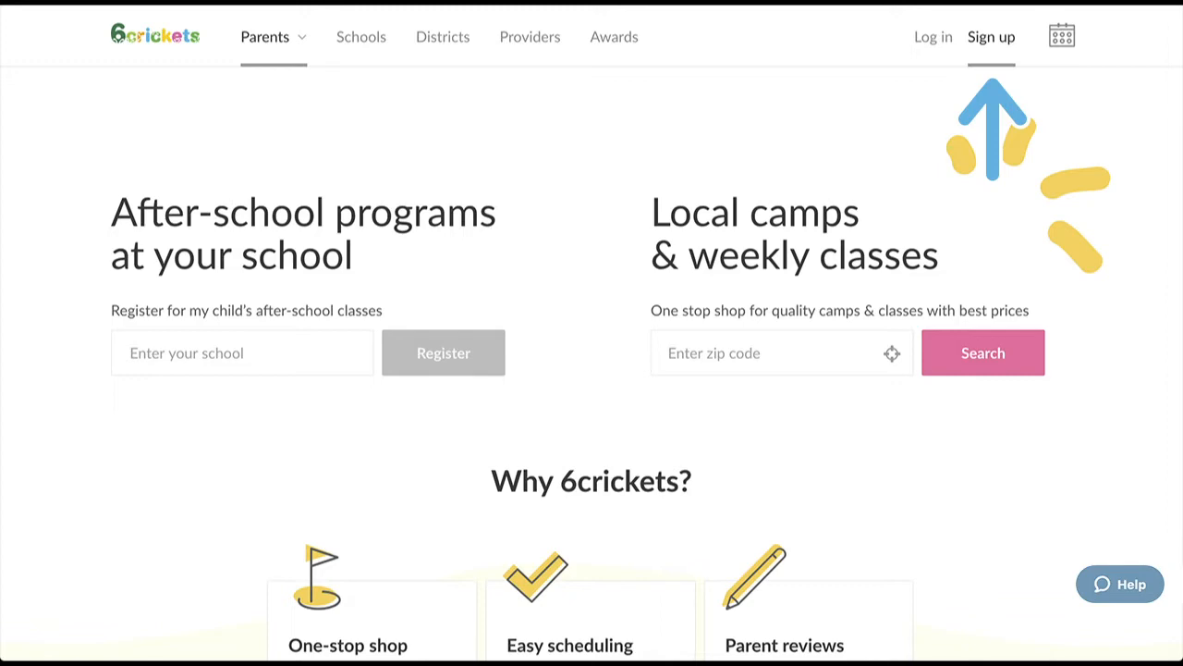
Step: Bring up the sign-up dialog from the homepage's top navigation bar
click(991, 37)
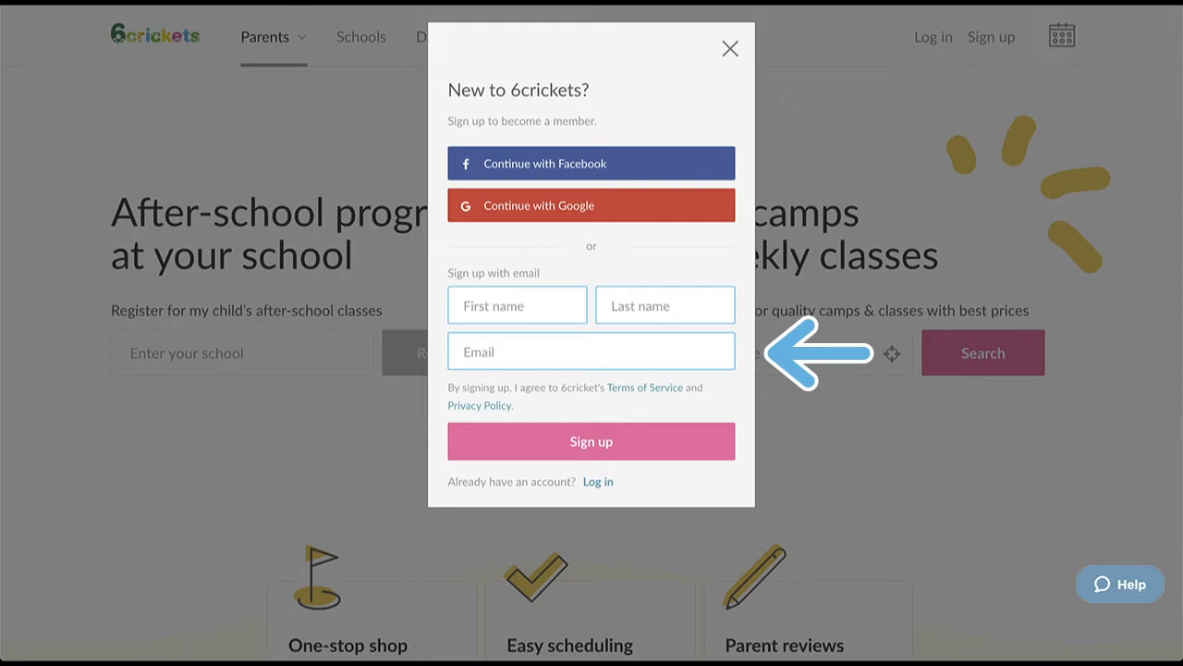
Step: Submit the sign-up so the account is created and signed in on the parents homepage
click(728, 48)
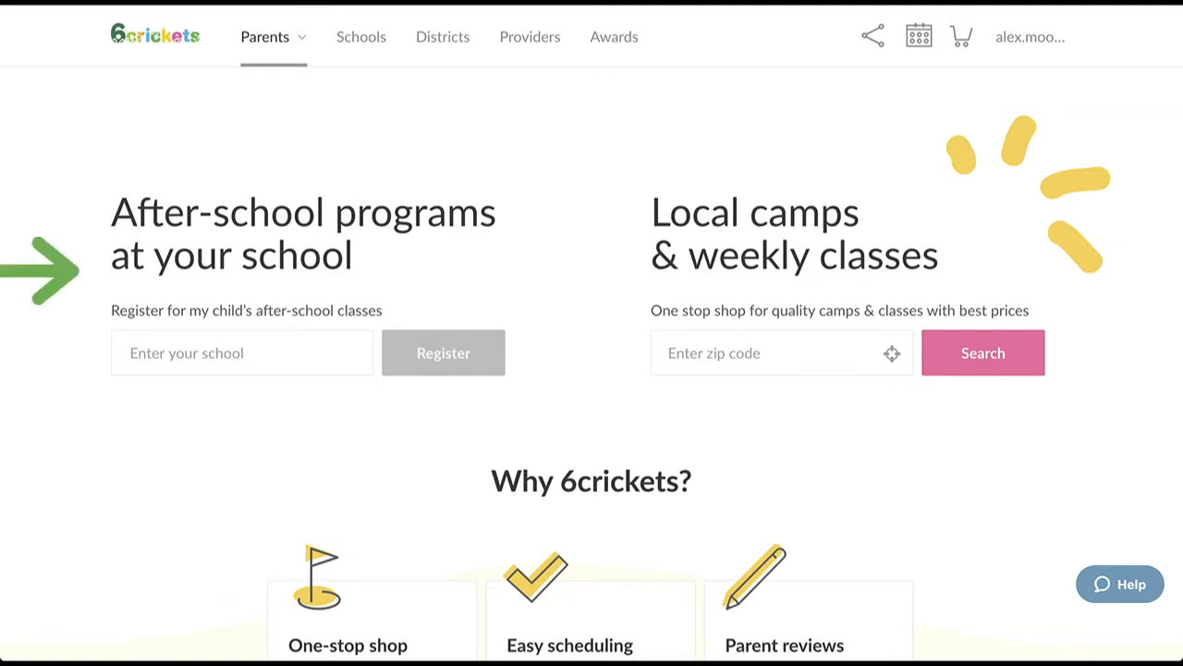
Step: Go to Providers, reach My Dashboard and review its setup, camps, registration, portal and roster panels
click(529, 37)
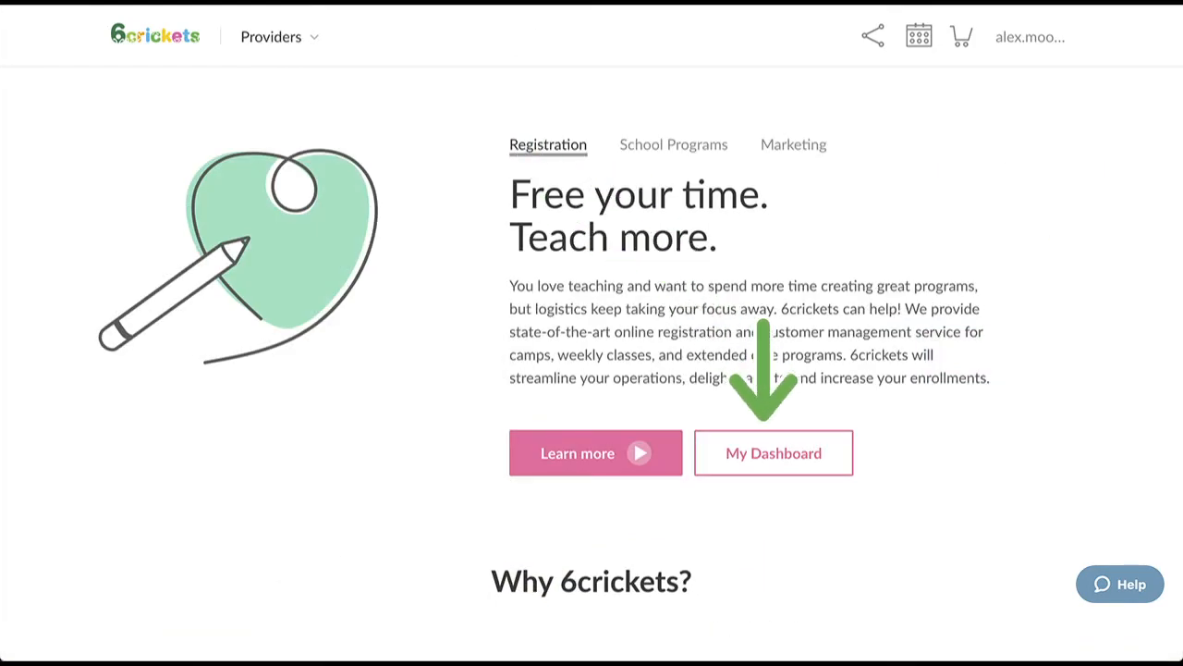
click(773, 453)
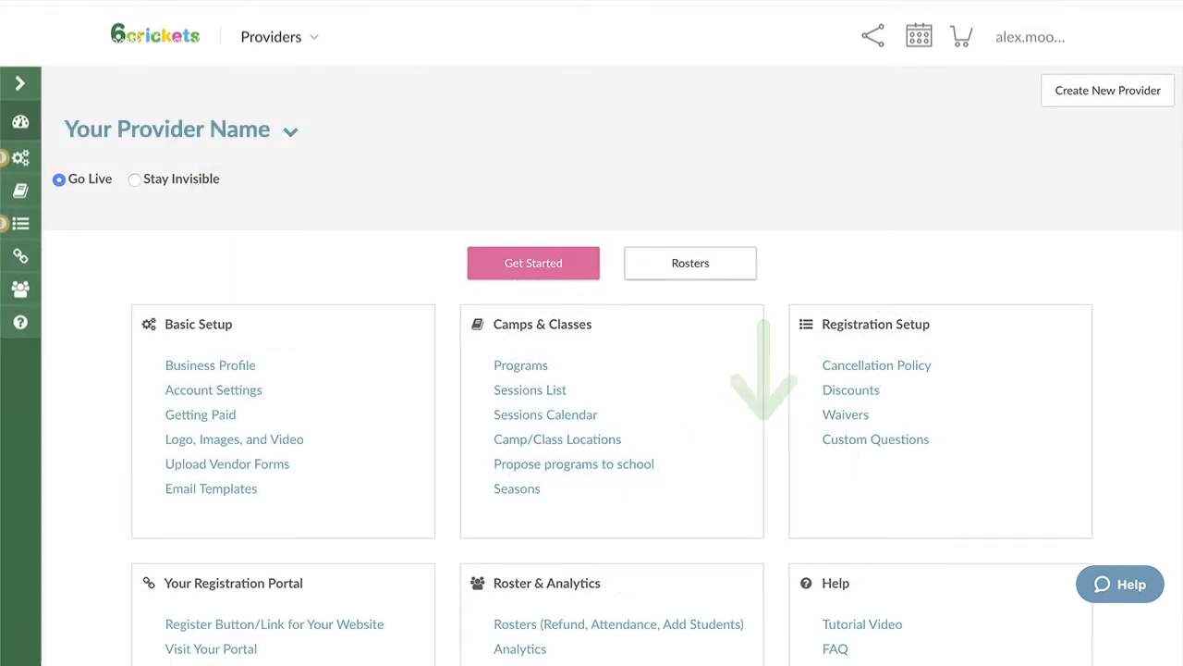
scroll(down, 3)
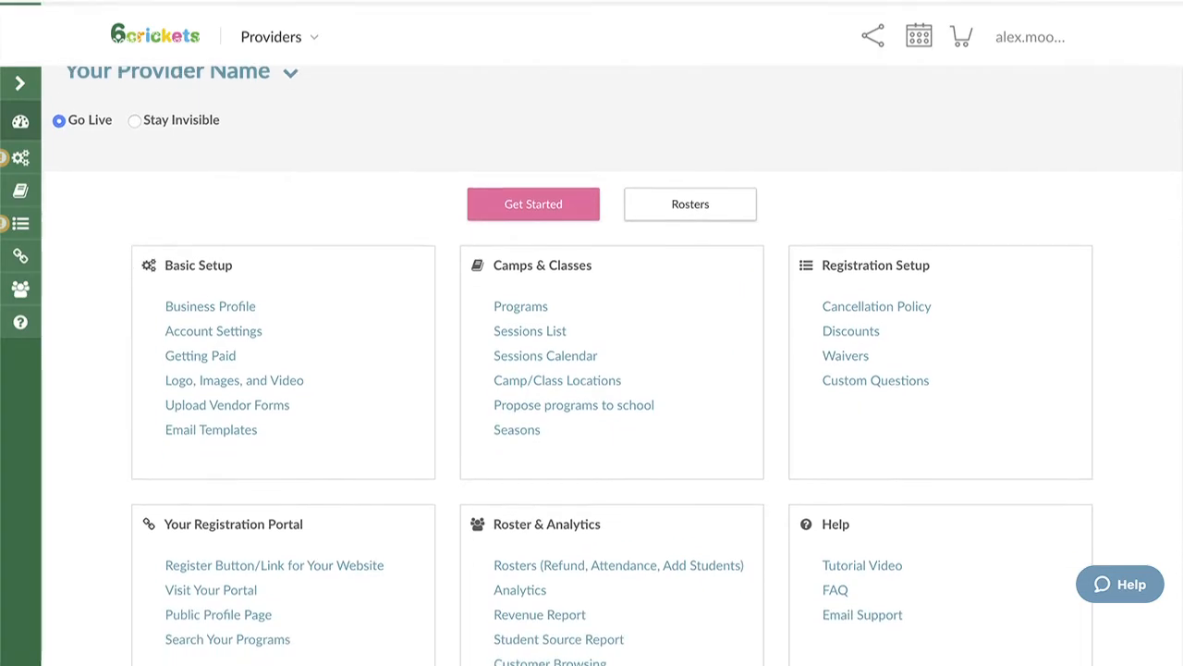
scroll(down, 3)
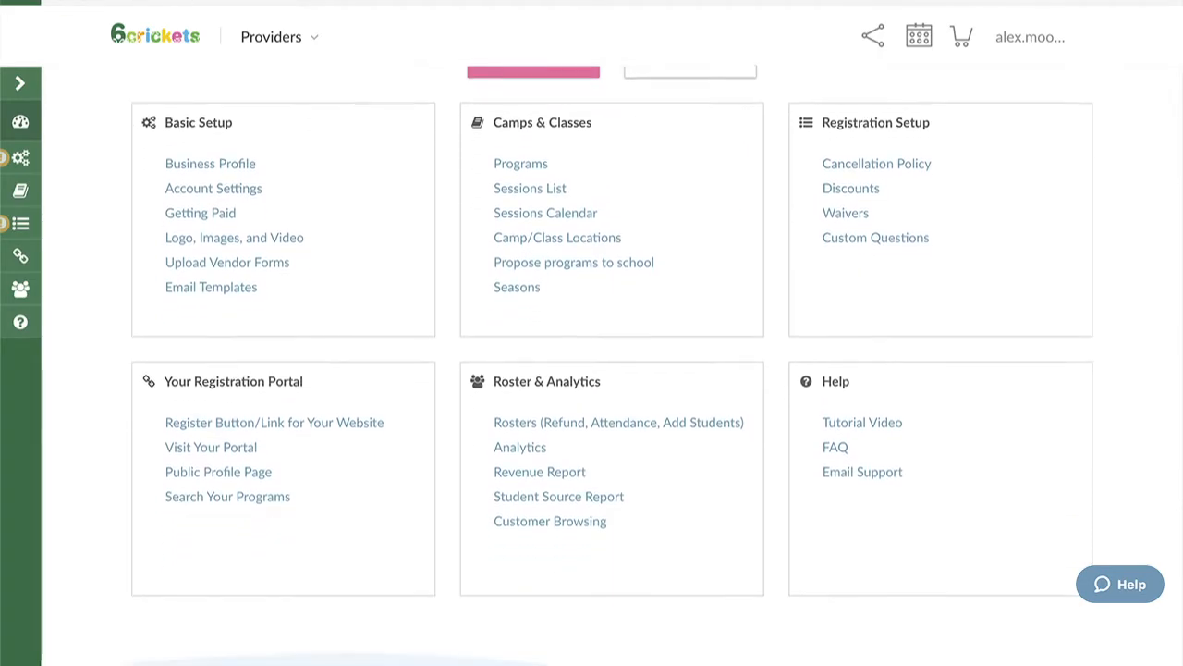
scroll(down, 3)
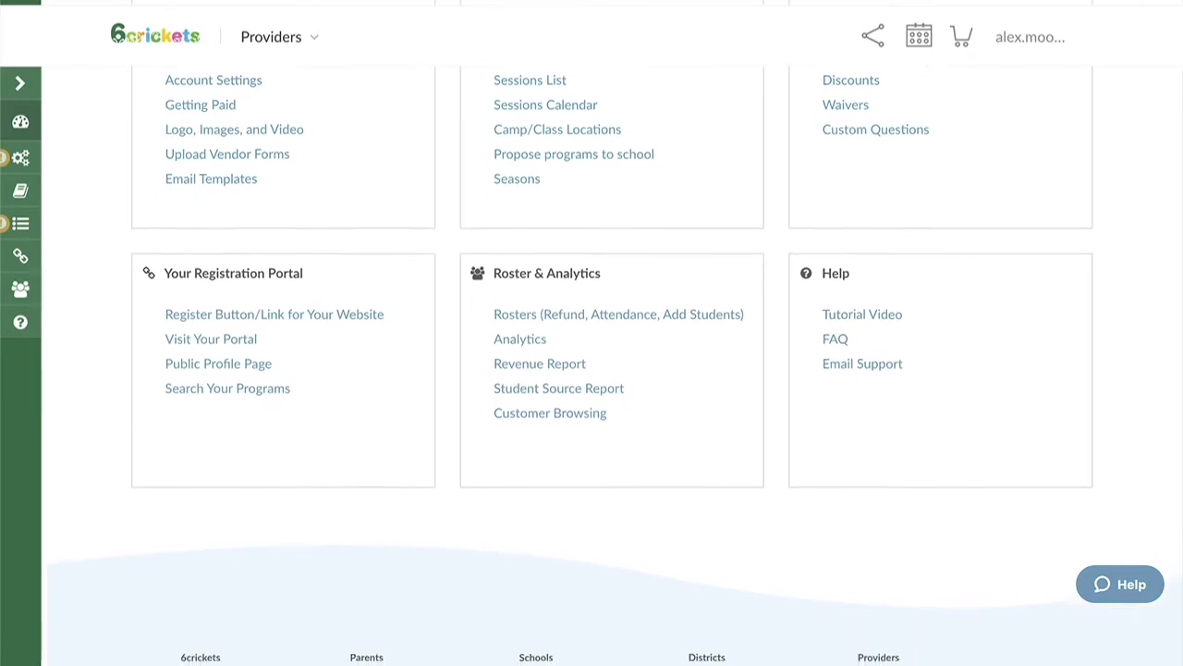
scroll(down, 3)
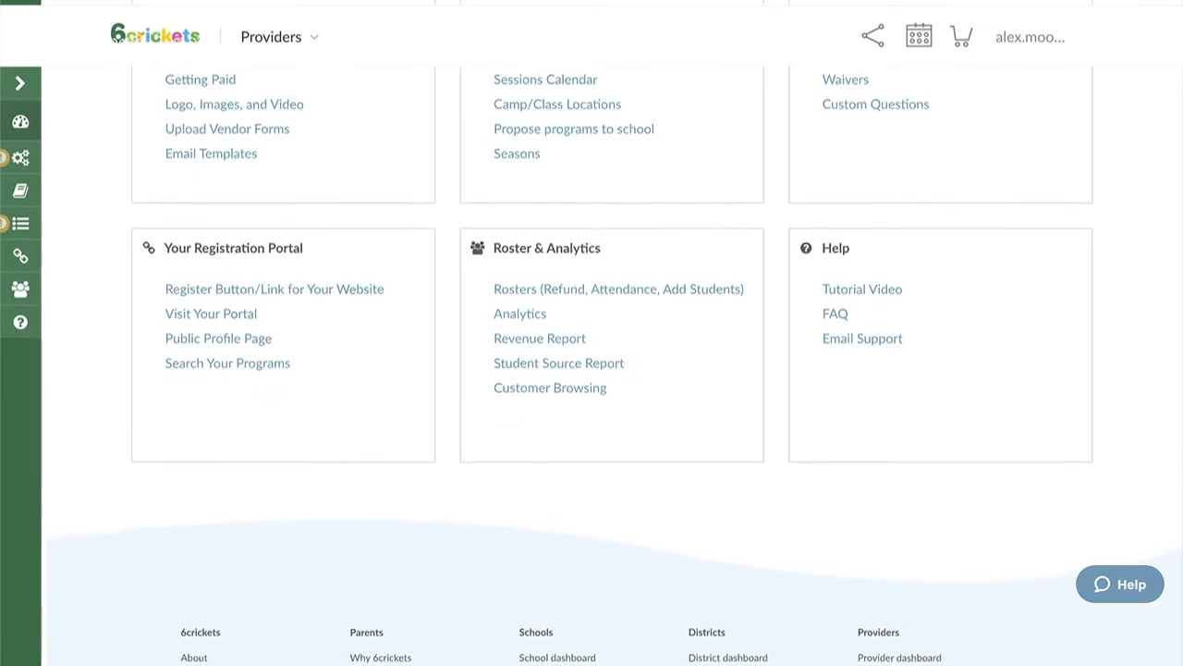
scroll(up, 3)
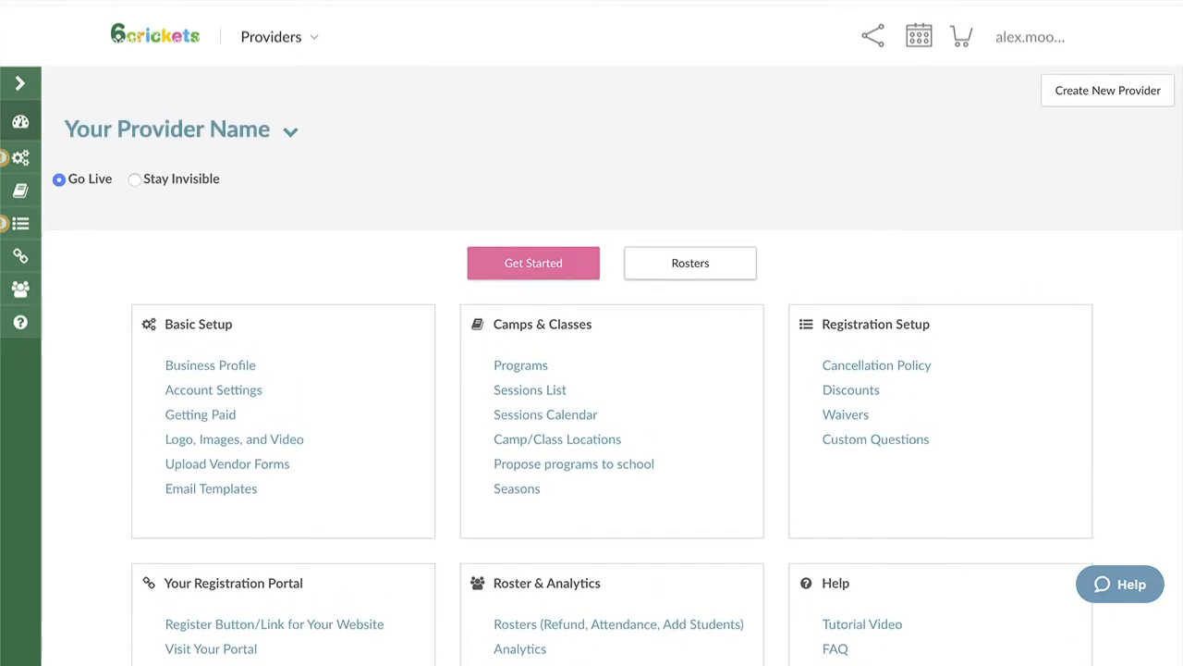
click(533, 263)
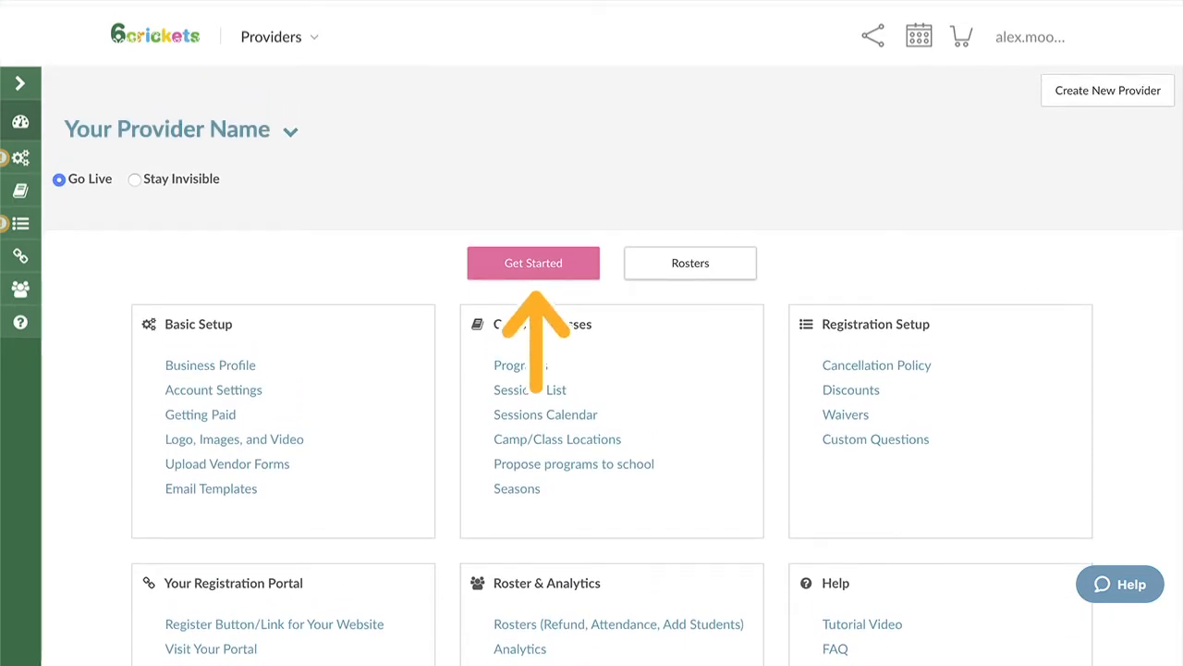
Step: Start the Get Started wizard and save the Step 1 Business Profile as-is to continue
click(532, 263)
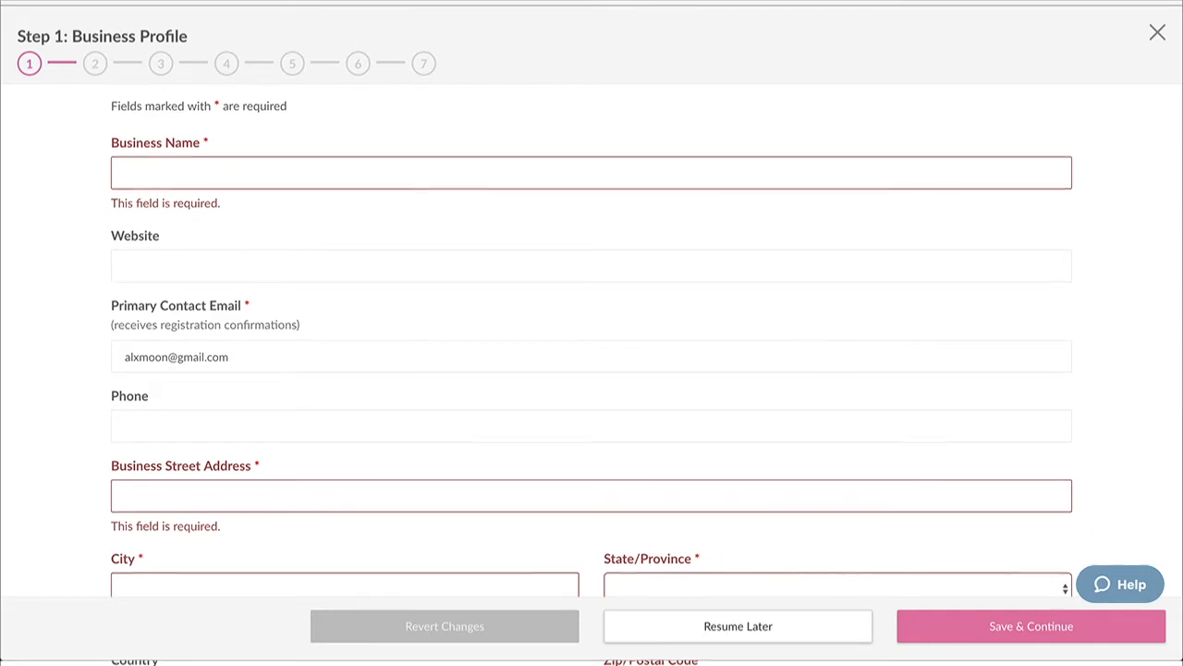
scroll(down, 3)
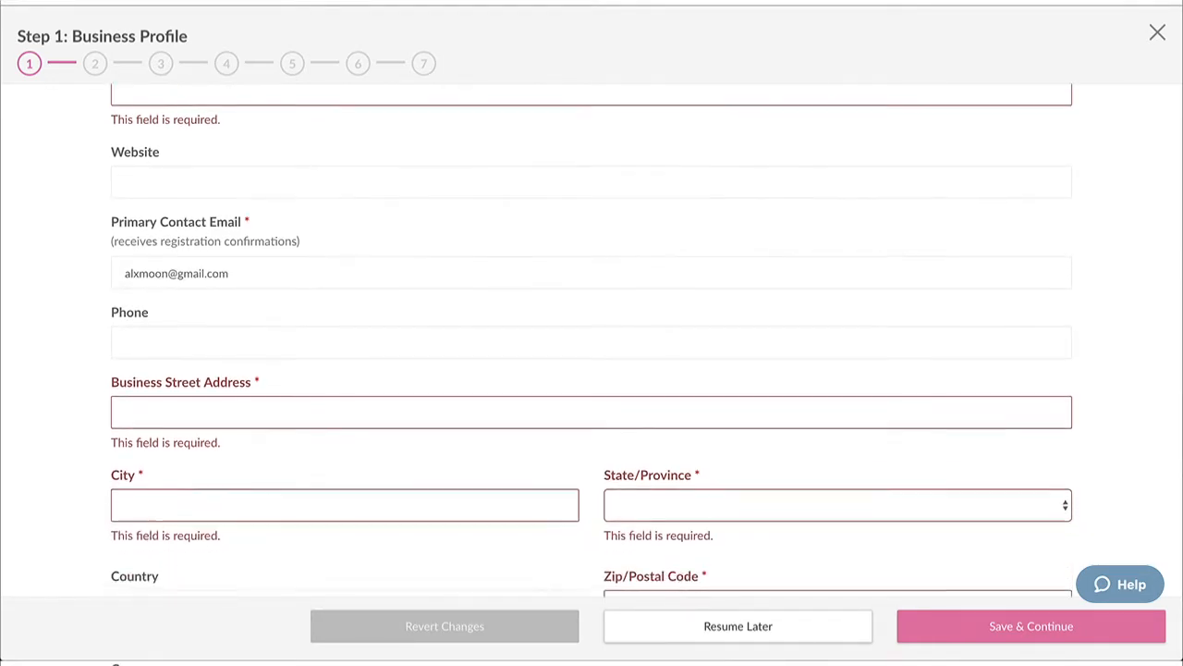
scroll(down, 3)
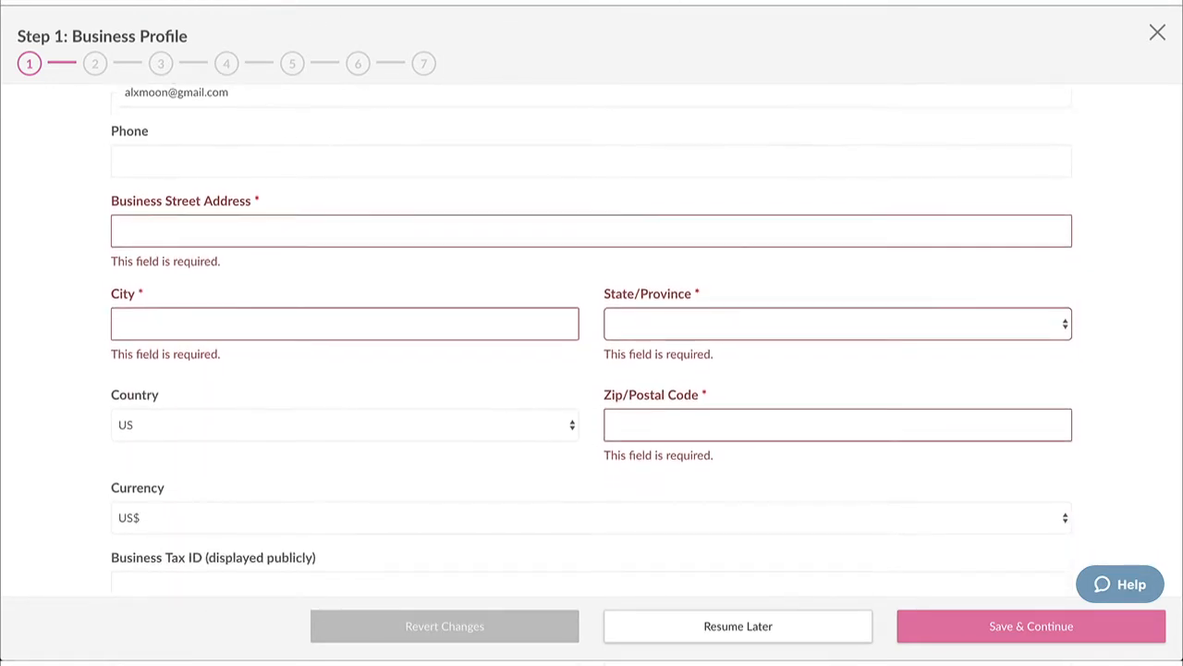
scroll(down, 3)
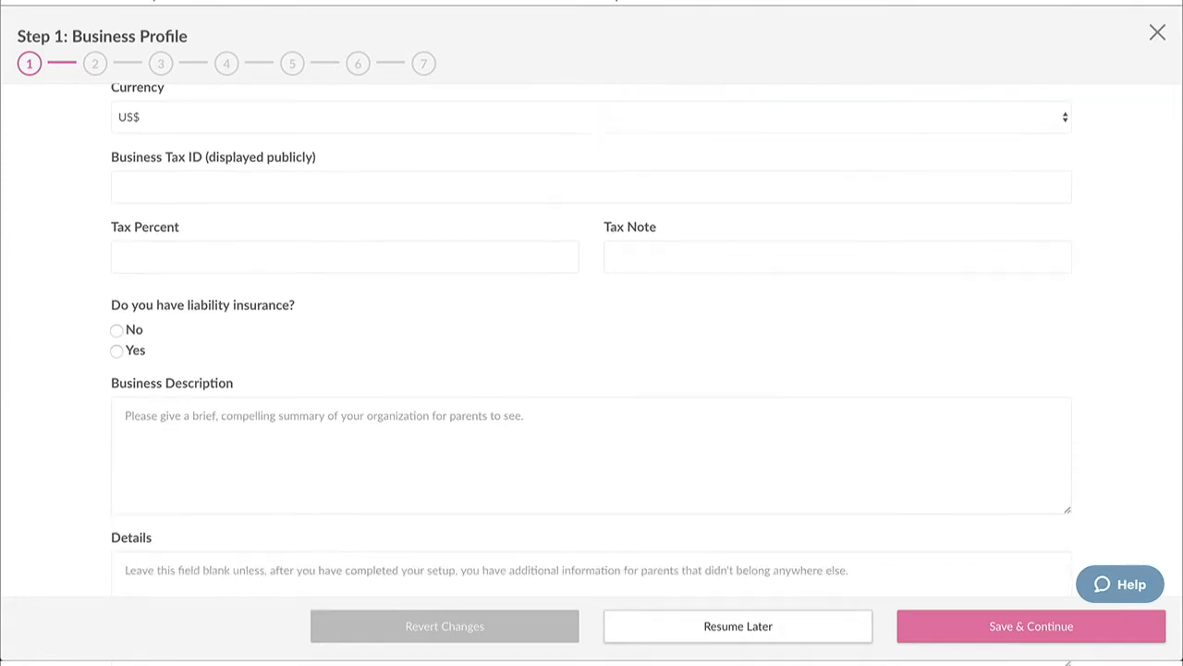
scroll(down, 3)
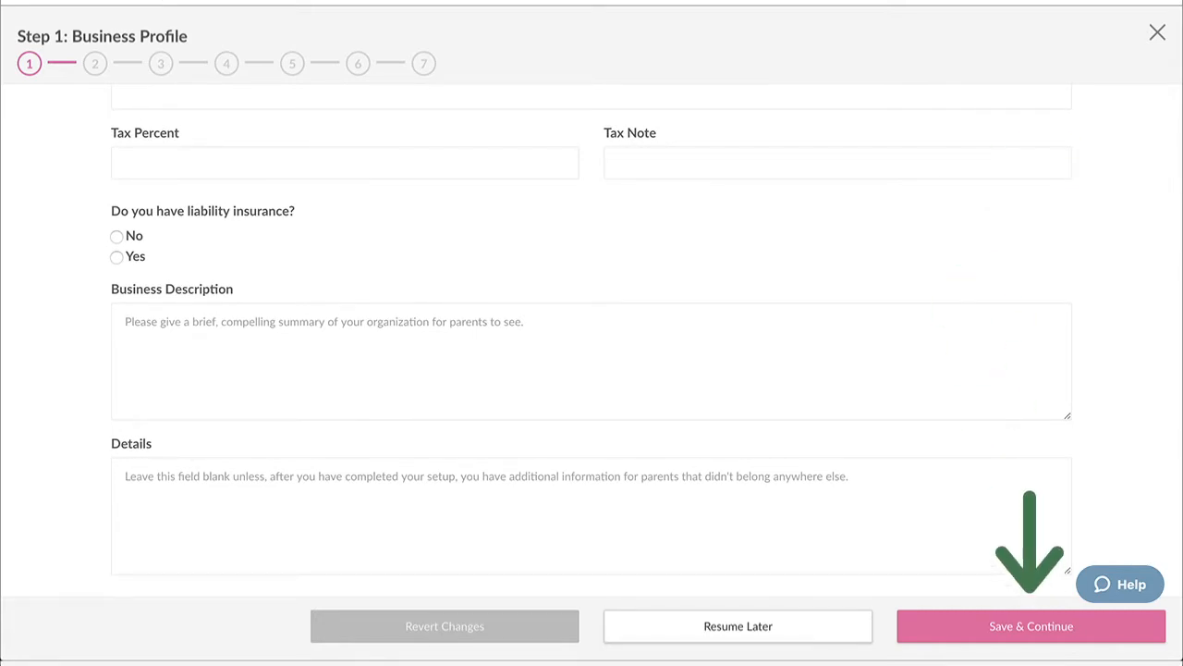
click(1032, 625)
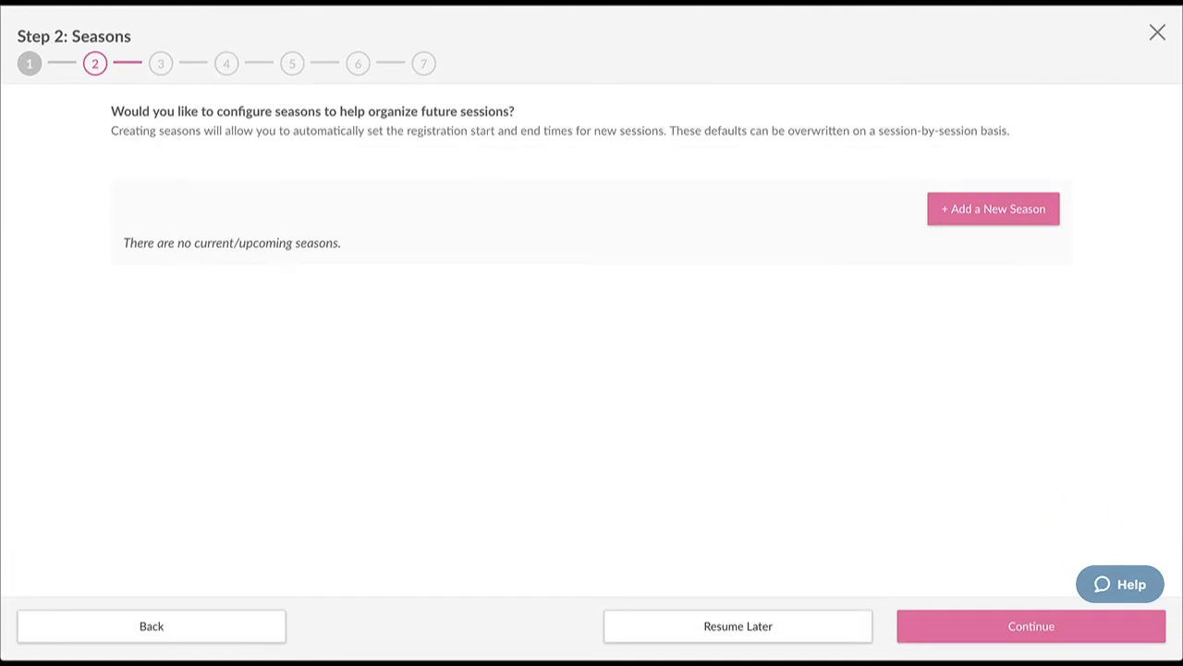
Step: Start a new season, dismiss it unsaved and continue to Step 3 Camps & Classes
click(993, 207)
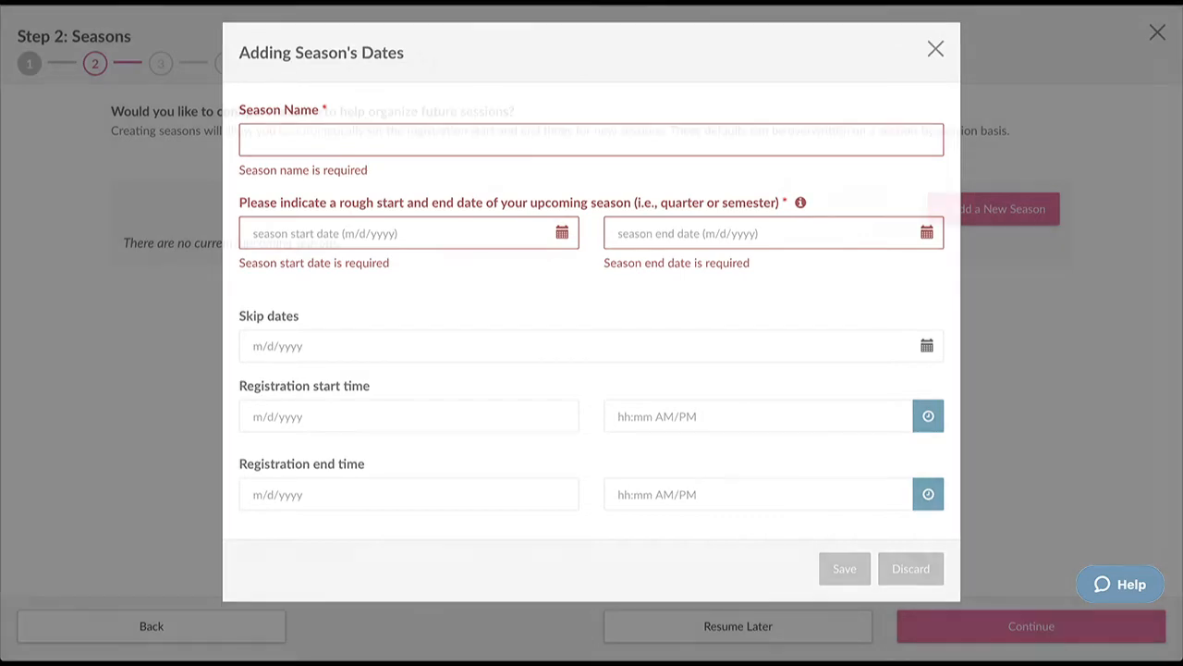
click(936, 48)
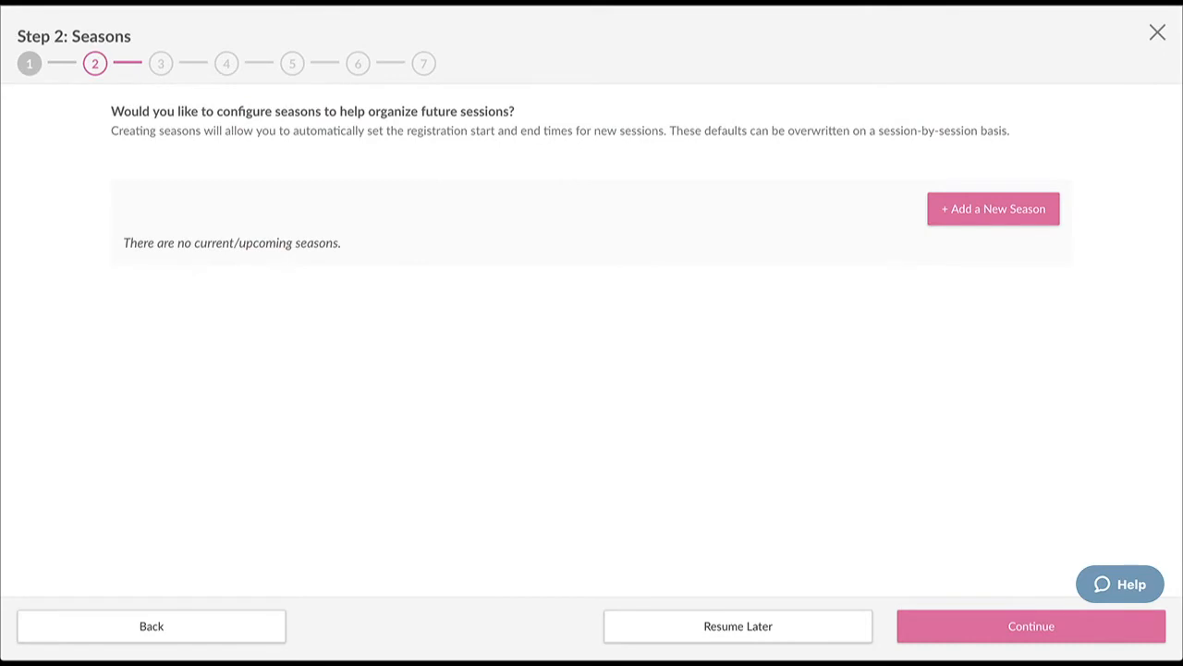
click(1030, 625)
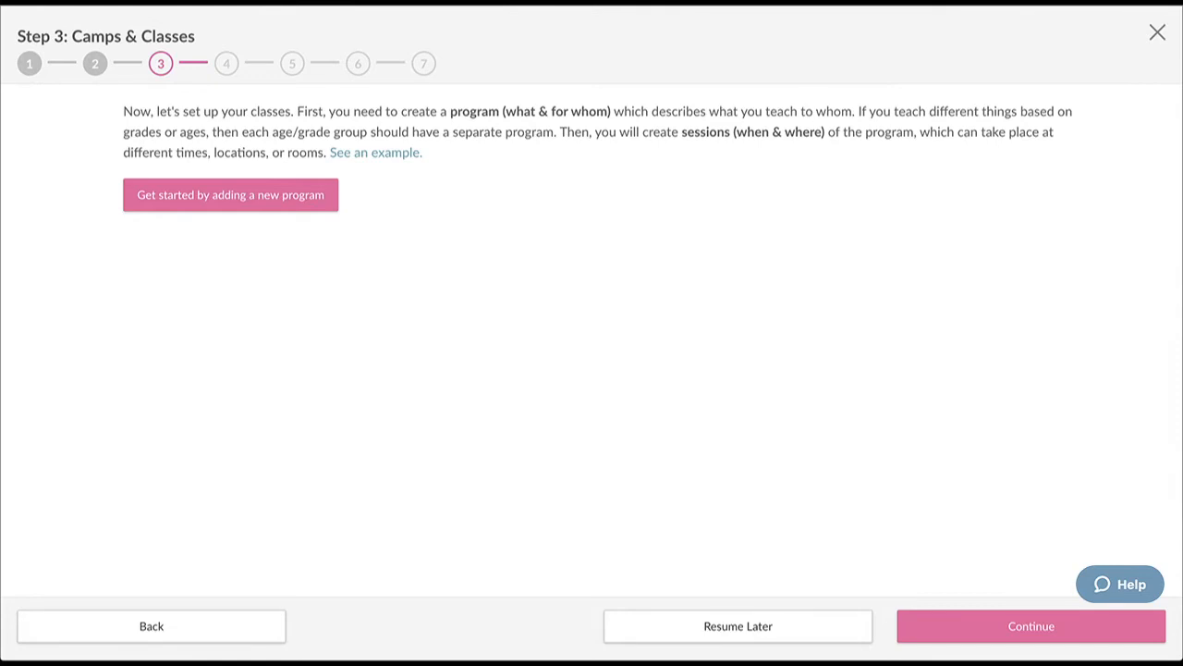
click(1030, 625)
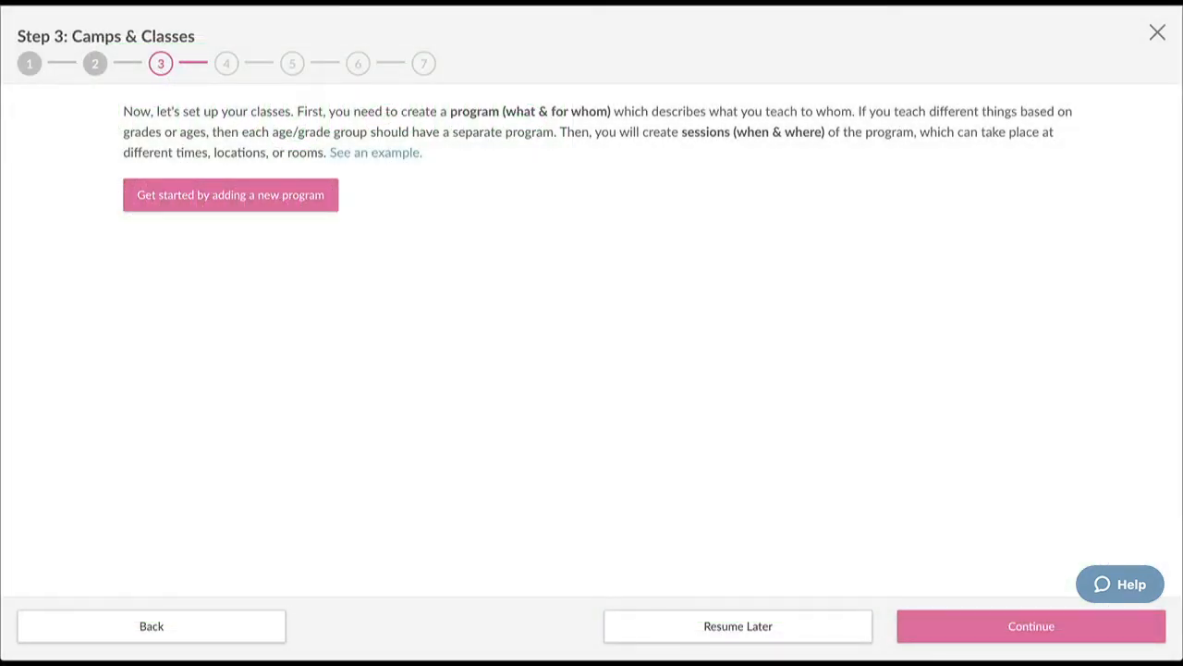
click(229, 194)
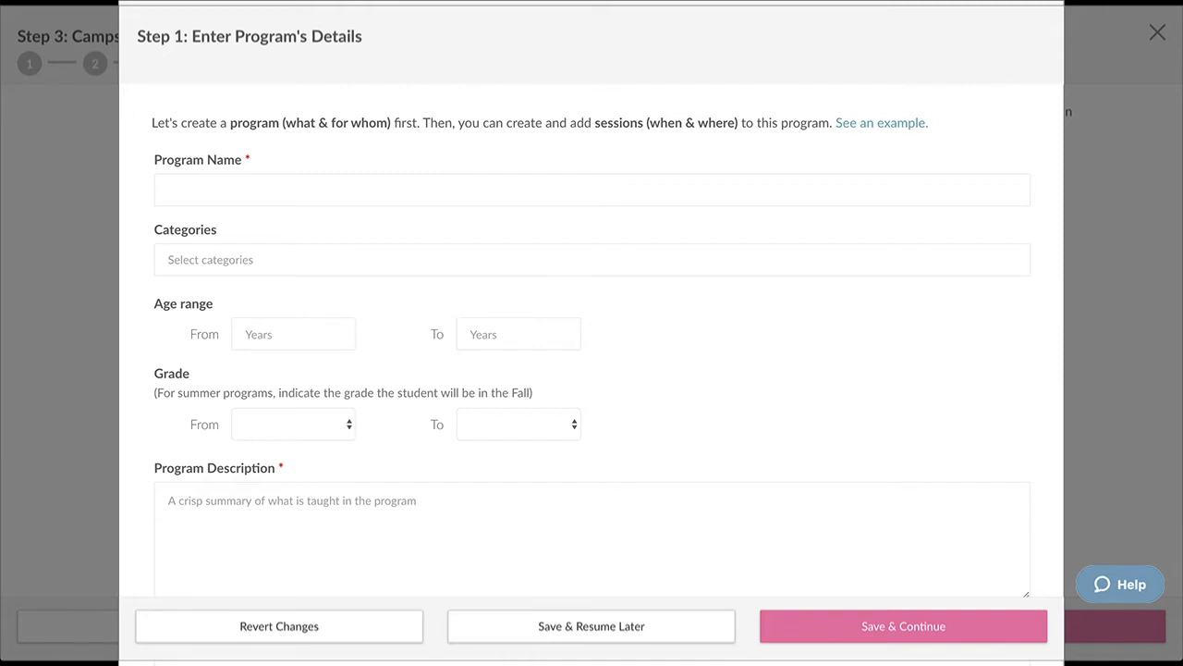
Step: Review the Enter Program's Details form and save it unfilled to continue to adding a session
scroll(down, 3)
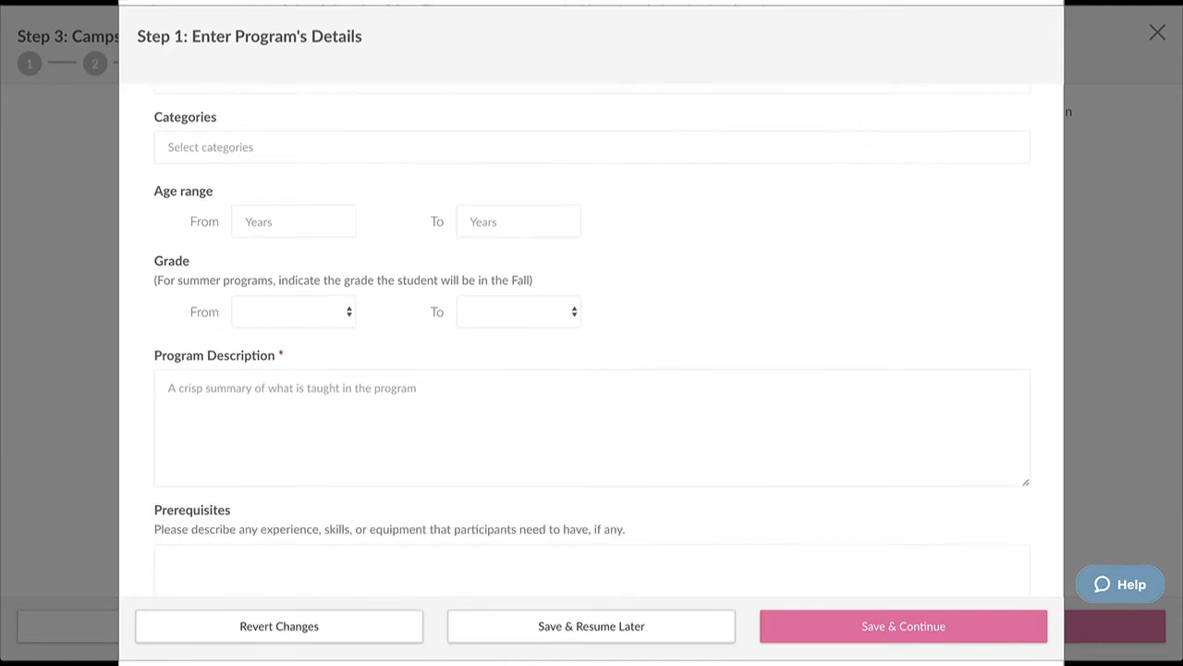
scroll(down, 3)
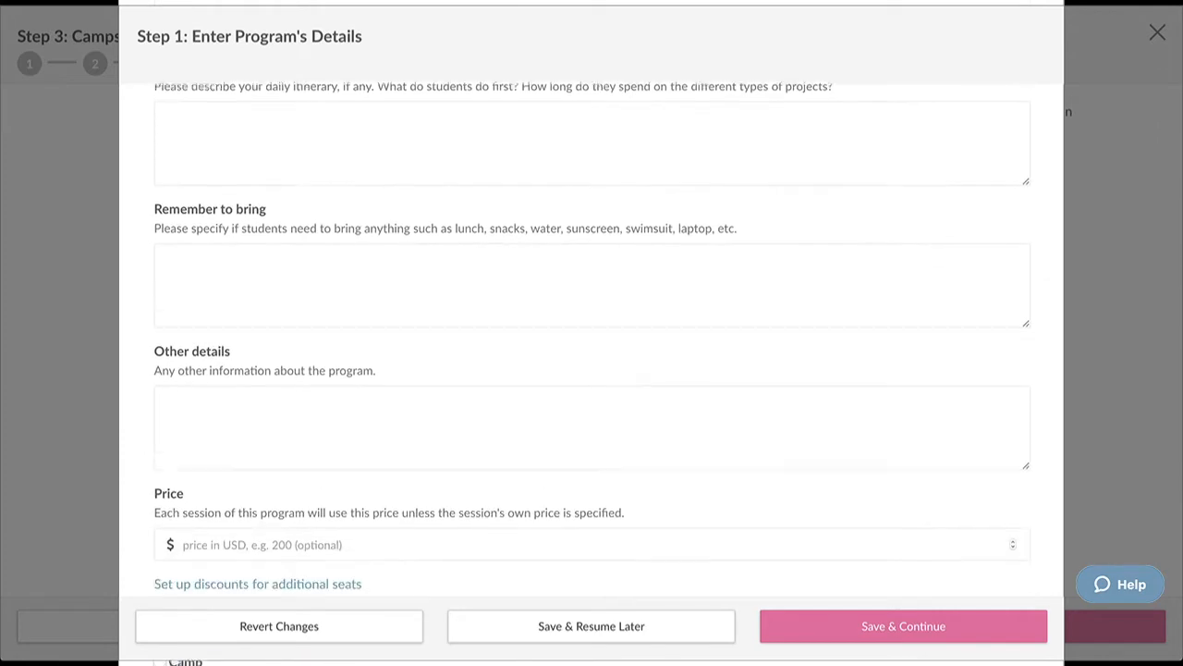
scroll(down, 3)
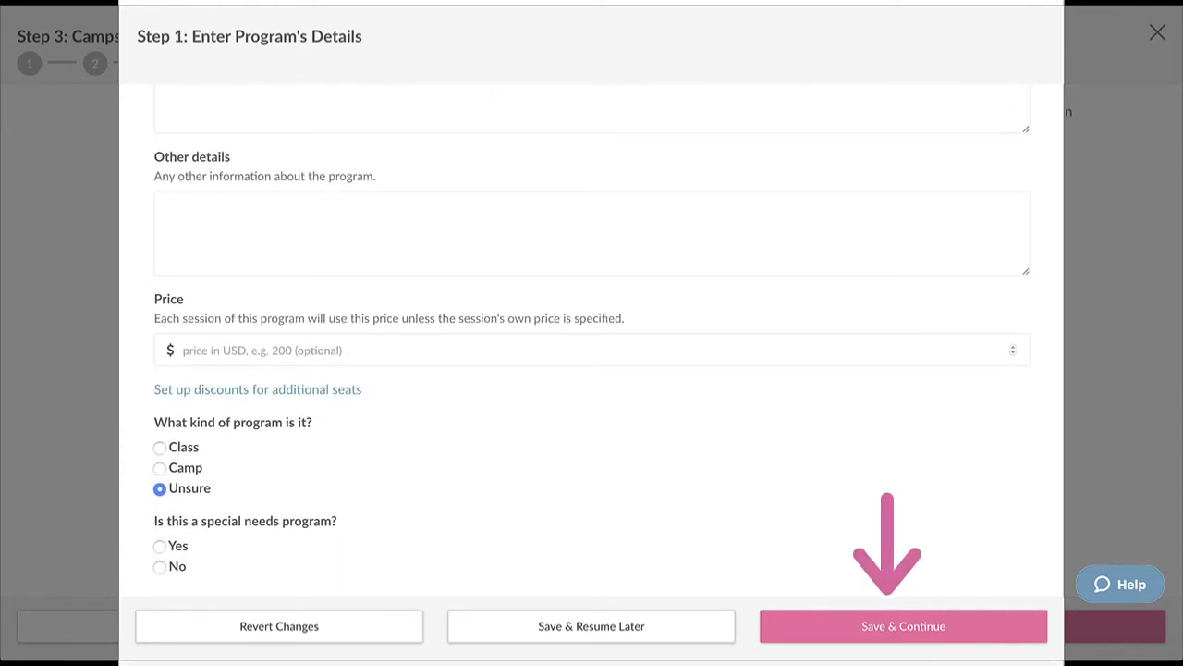
click(902, 625)
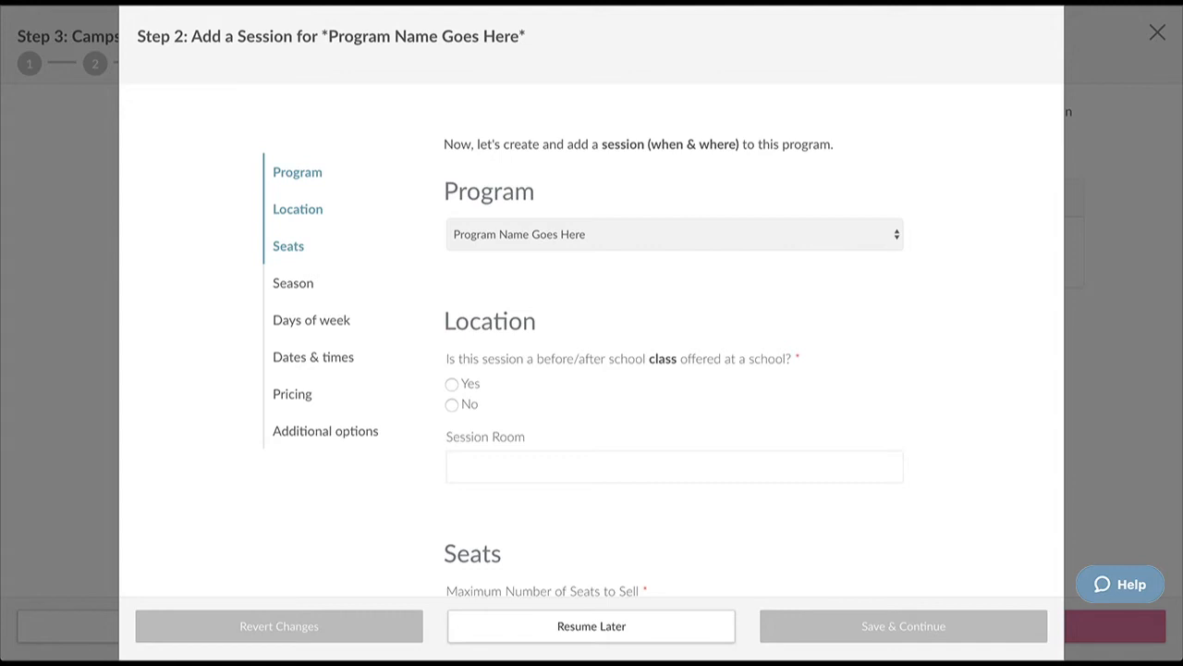
Step: Set the location to a before/after school class at (DEMO) Fremont Valley Elementary School, then move to Seats
click(451, 403)
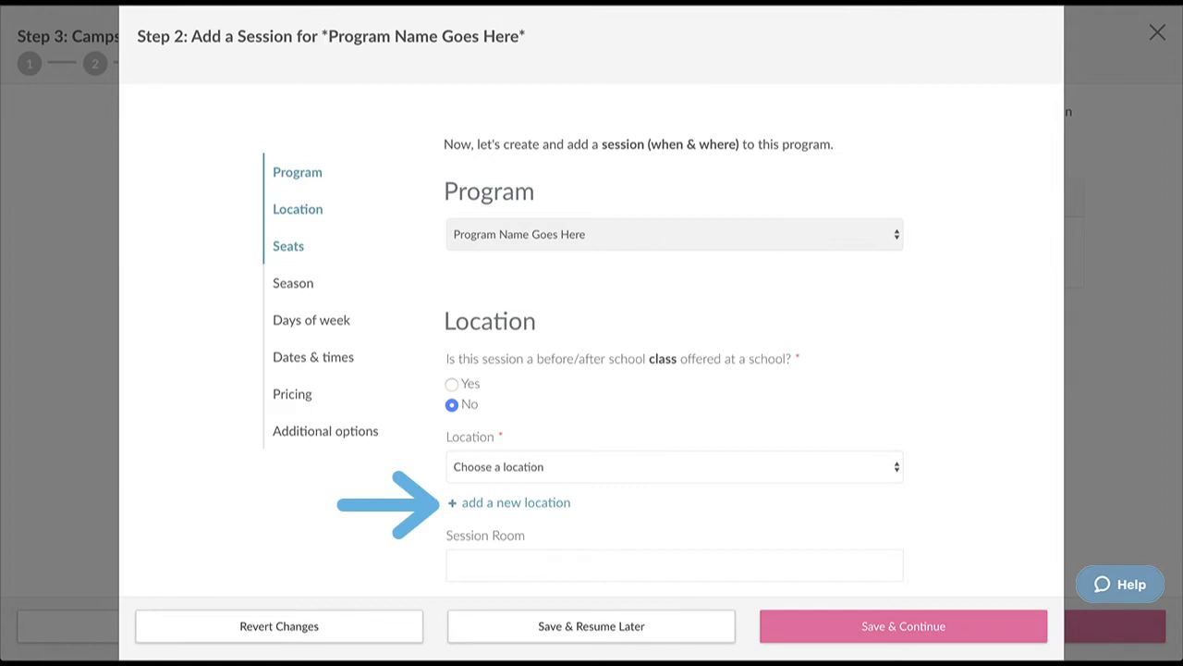
click(451, 383)
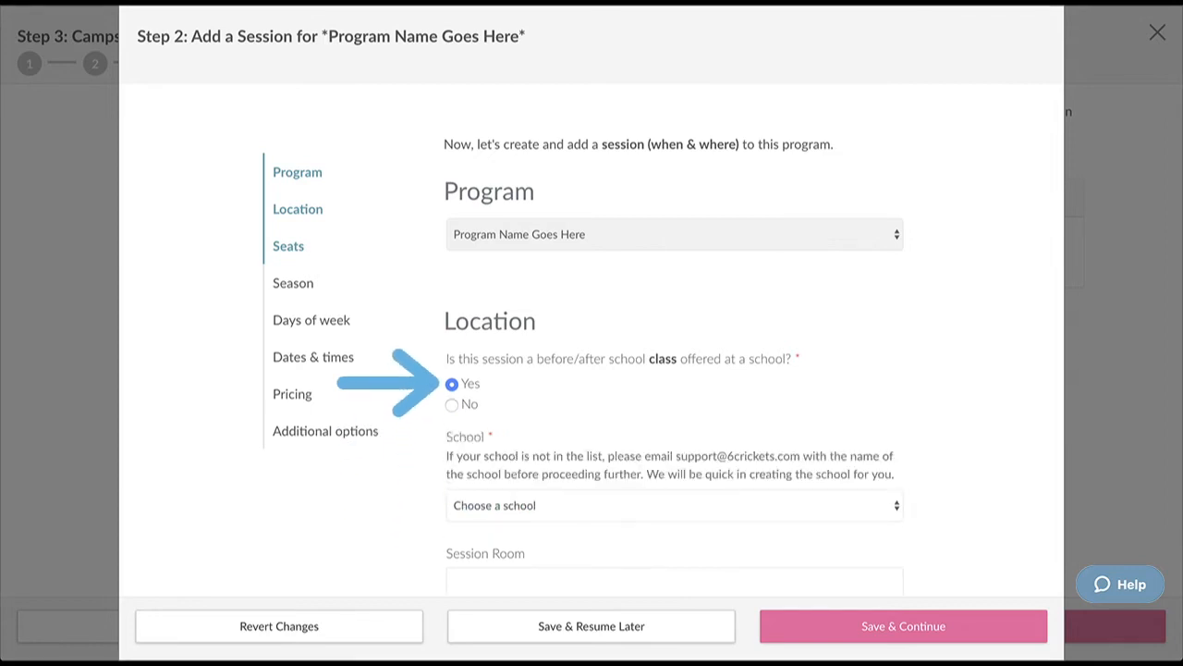
click(673, 504)
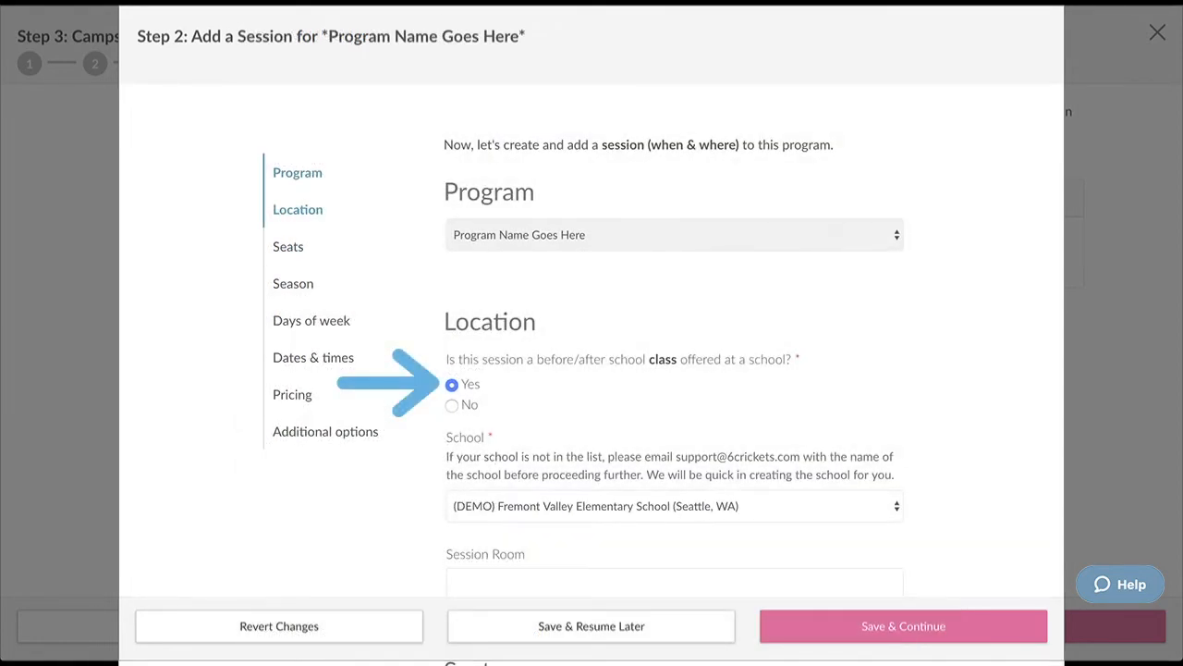
click(289, 244)
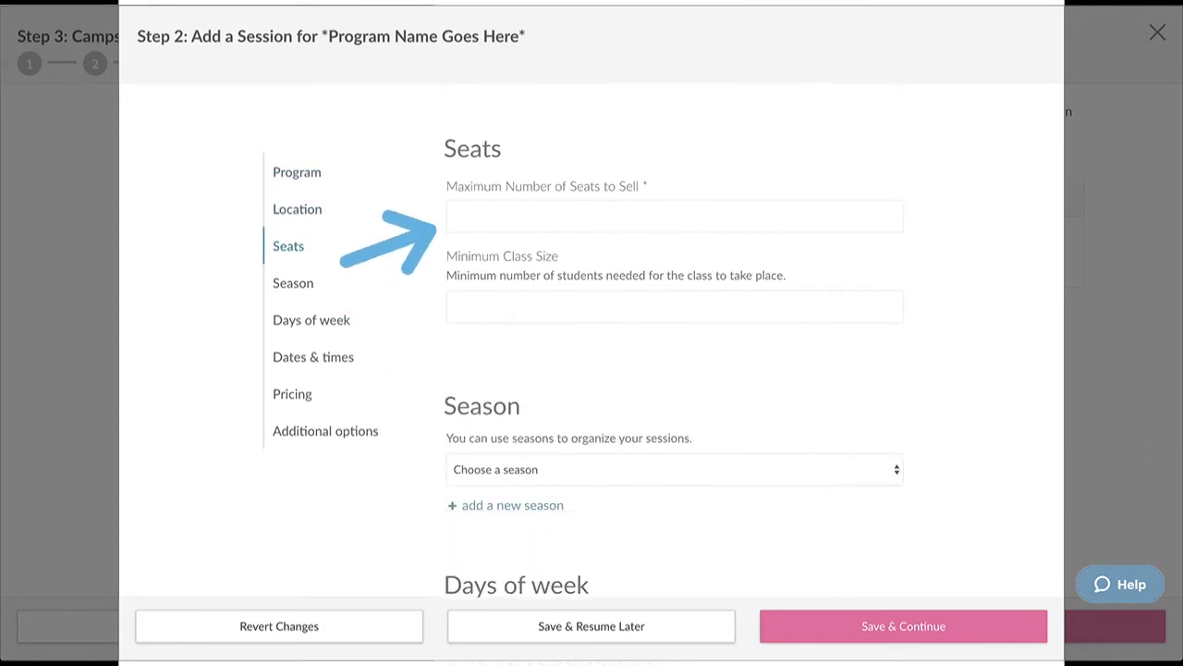
Step: Step through Days of week, Dates & times and Pricing, then save the session to reach the sessions overview
scroll(down, 3)
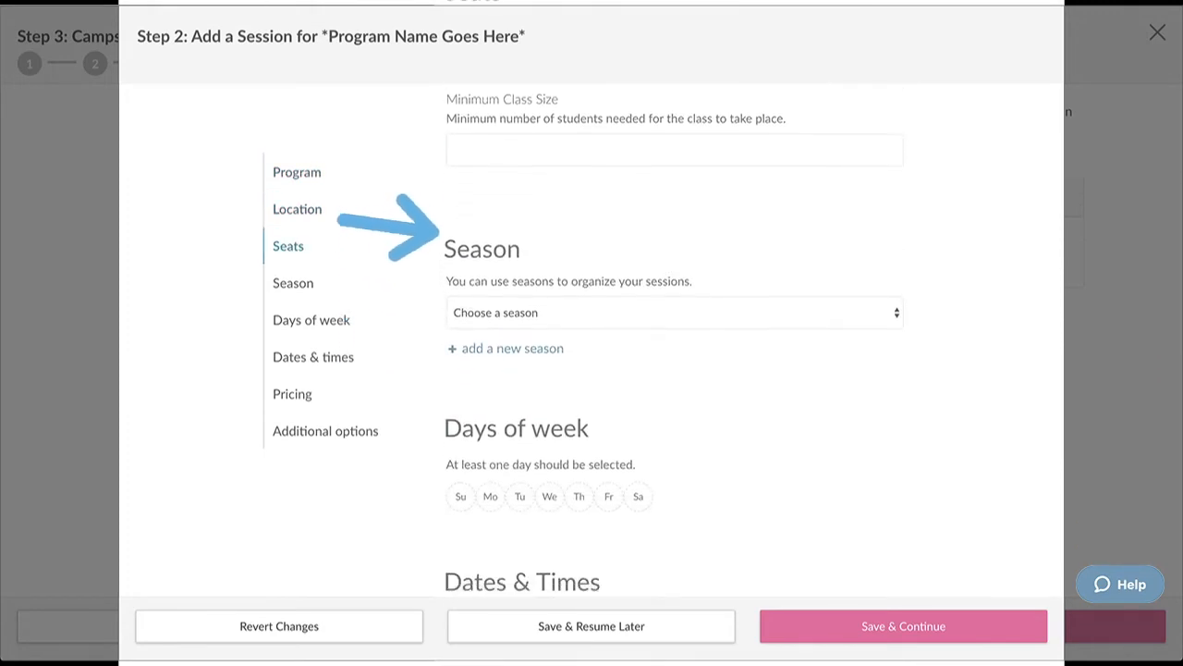
click(310, 318)
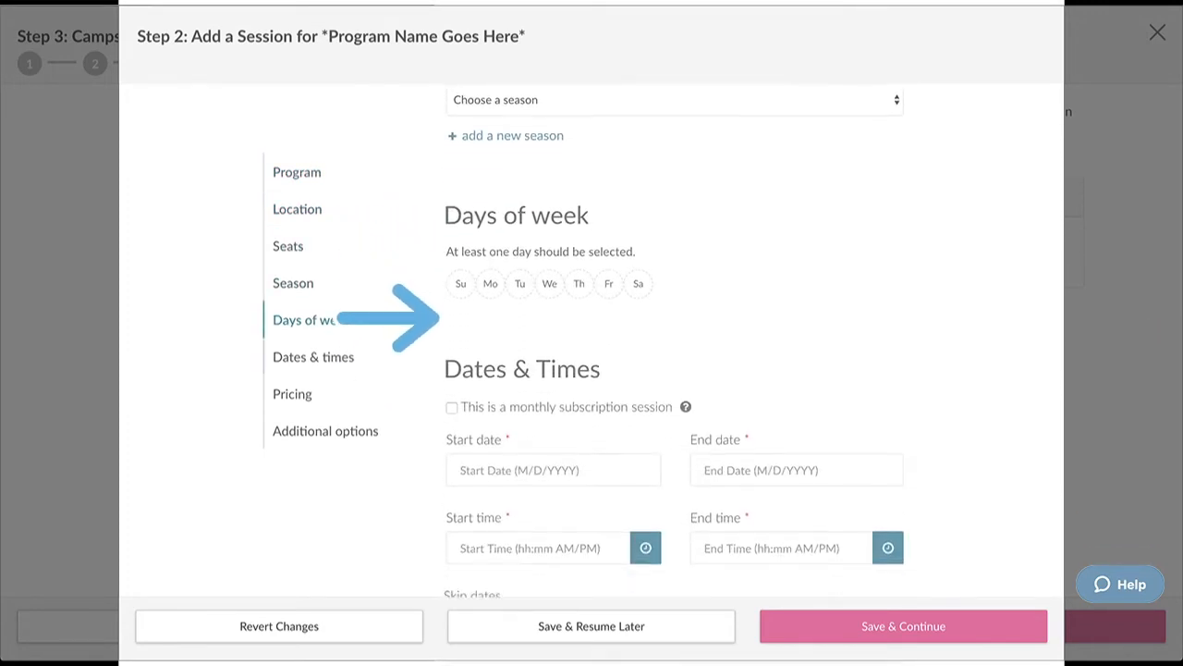
click(312, 355)
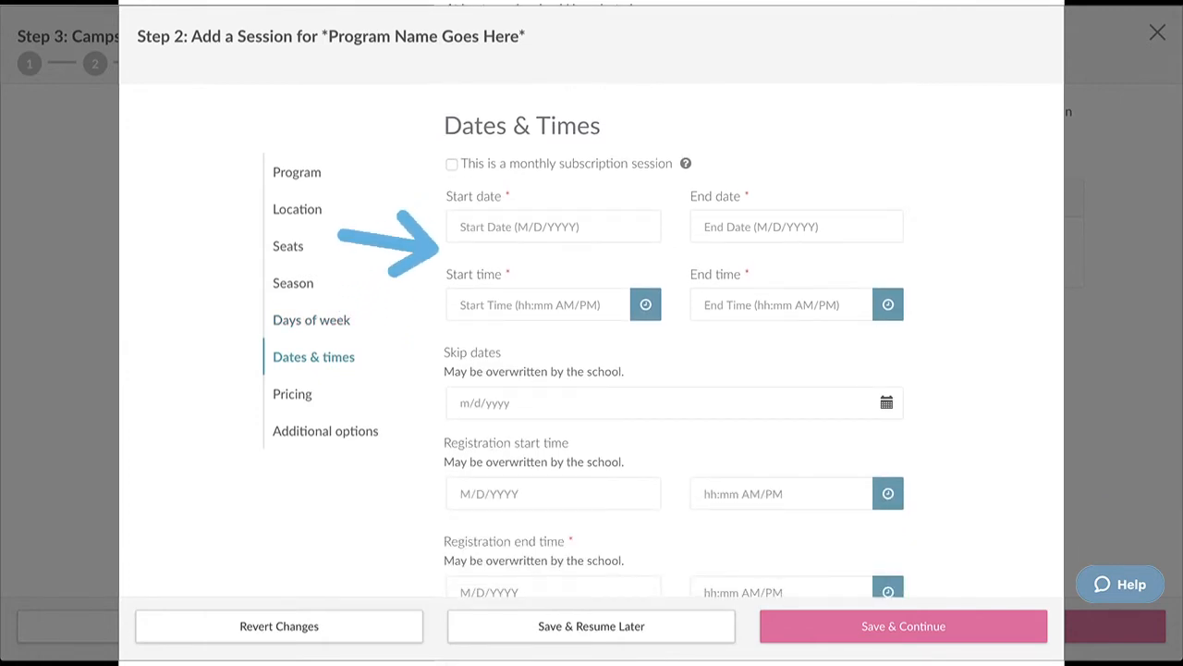
scroll(down, 3)
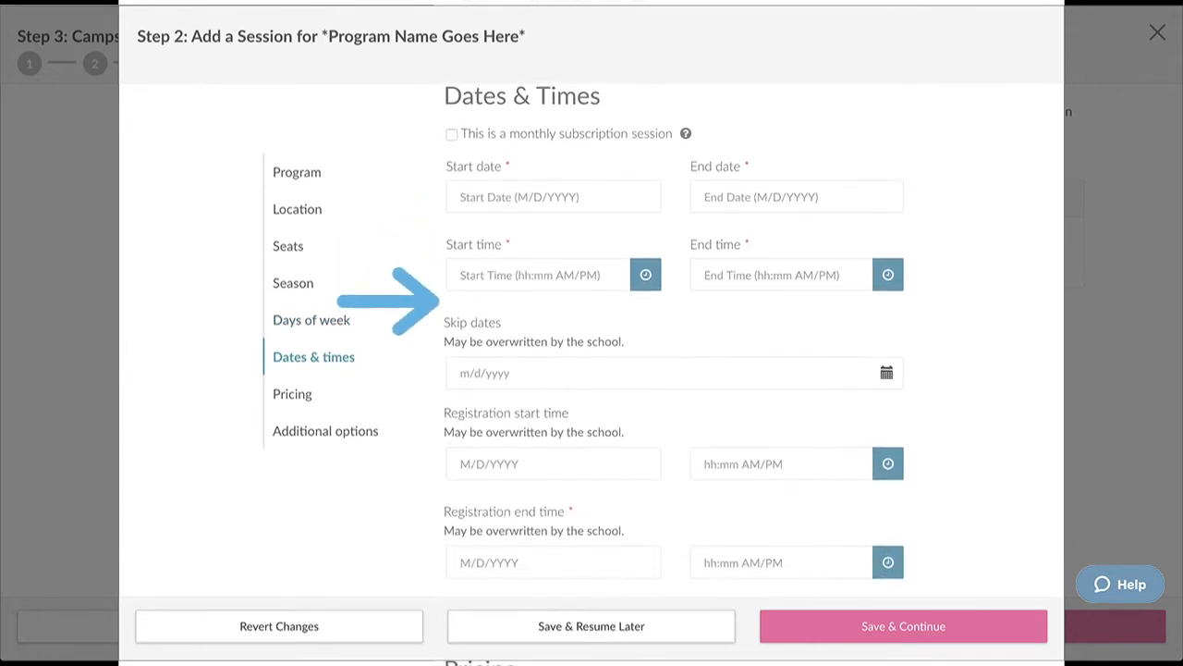
scroll(down, 3)
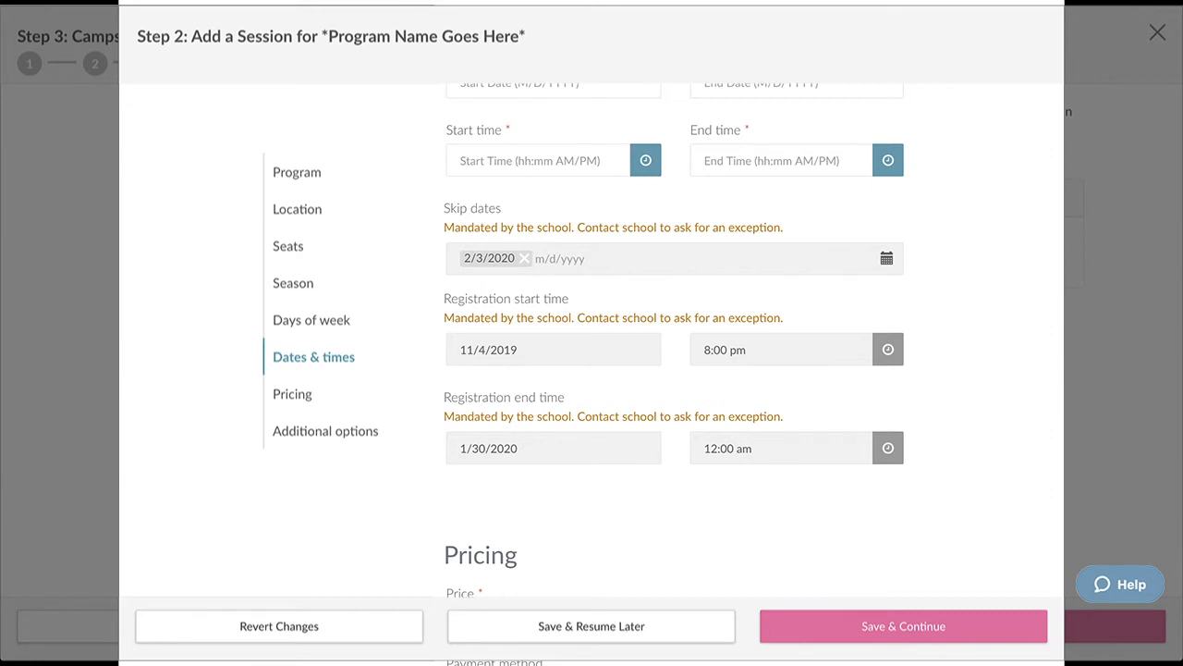
scroll(down, 3)
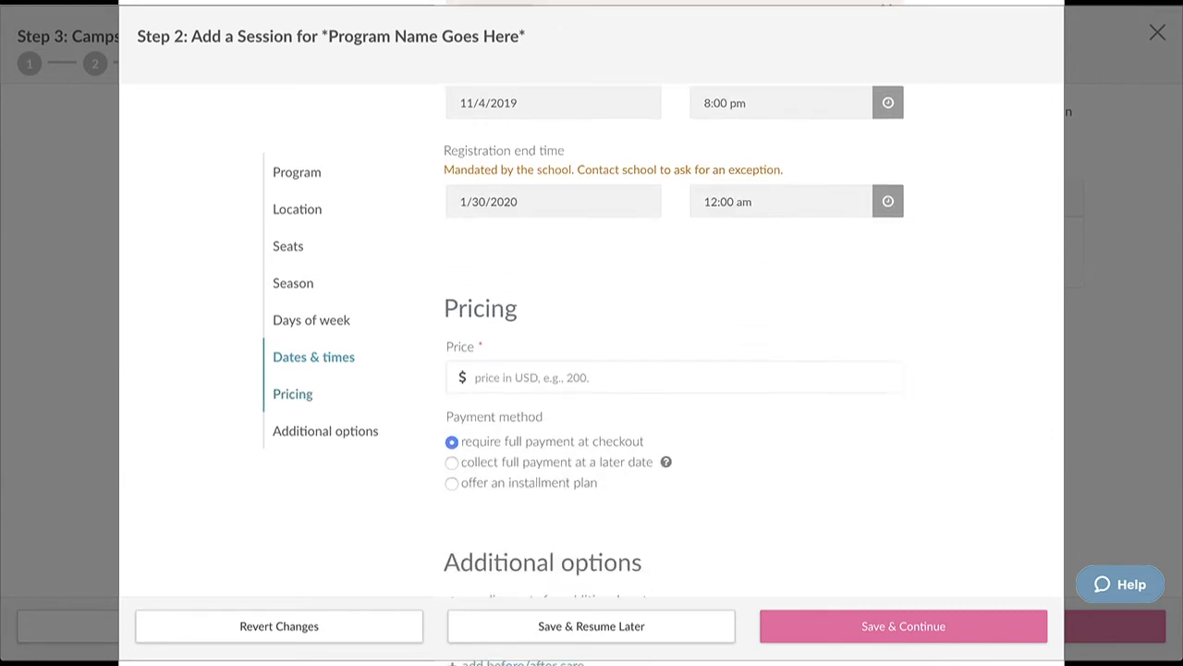
scroll(down, 3)
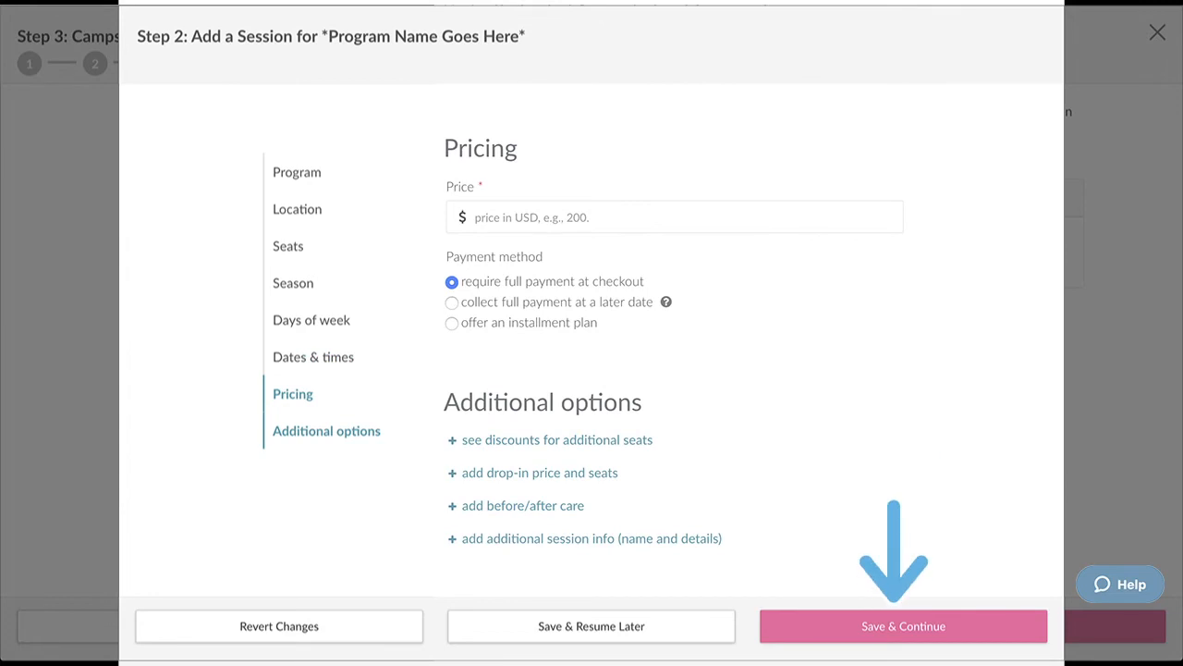
click(902, 625)
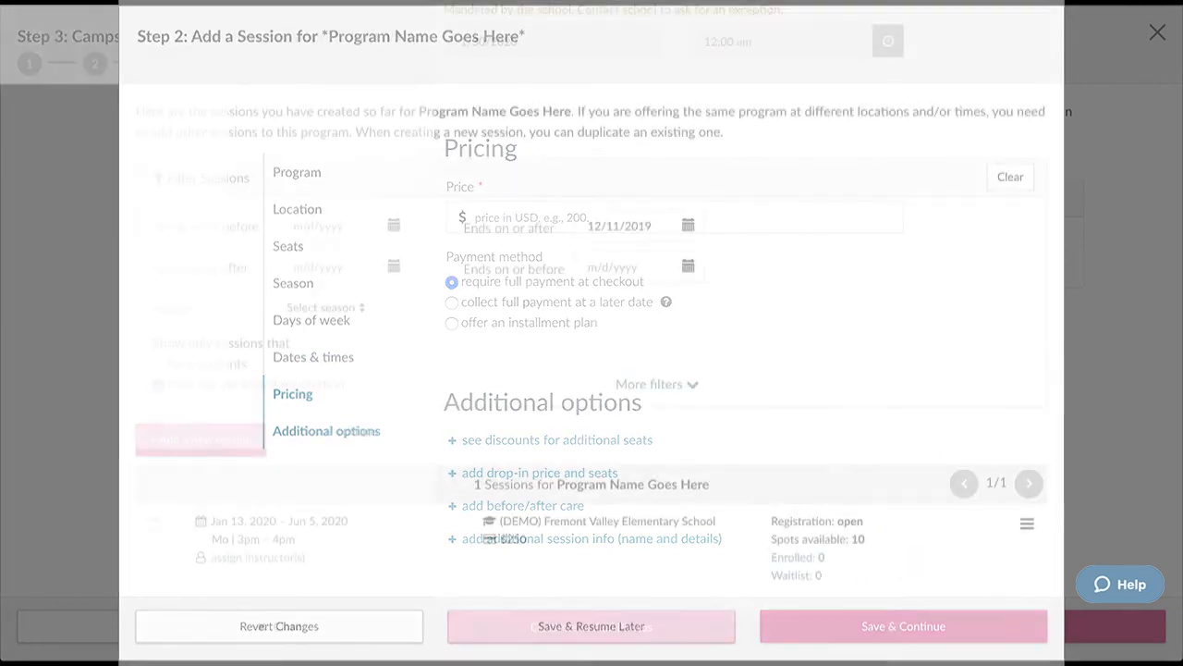
Step: Check the listed session's actions menu and continue to the photos and video step
click(902, 625)
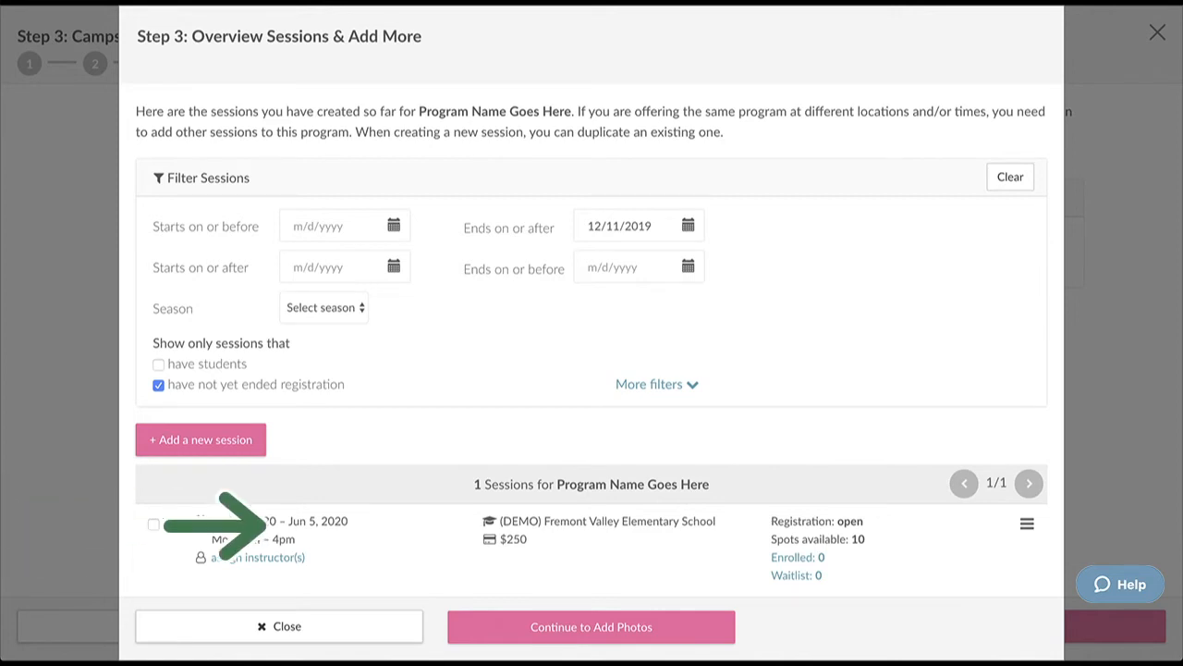
click(1027, 524)
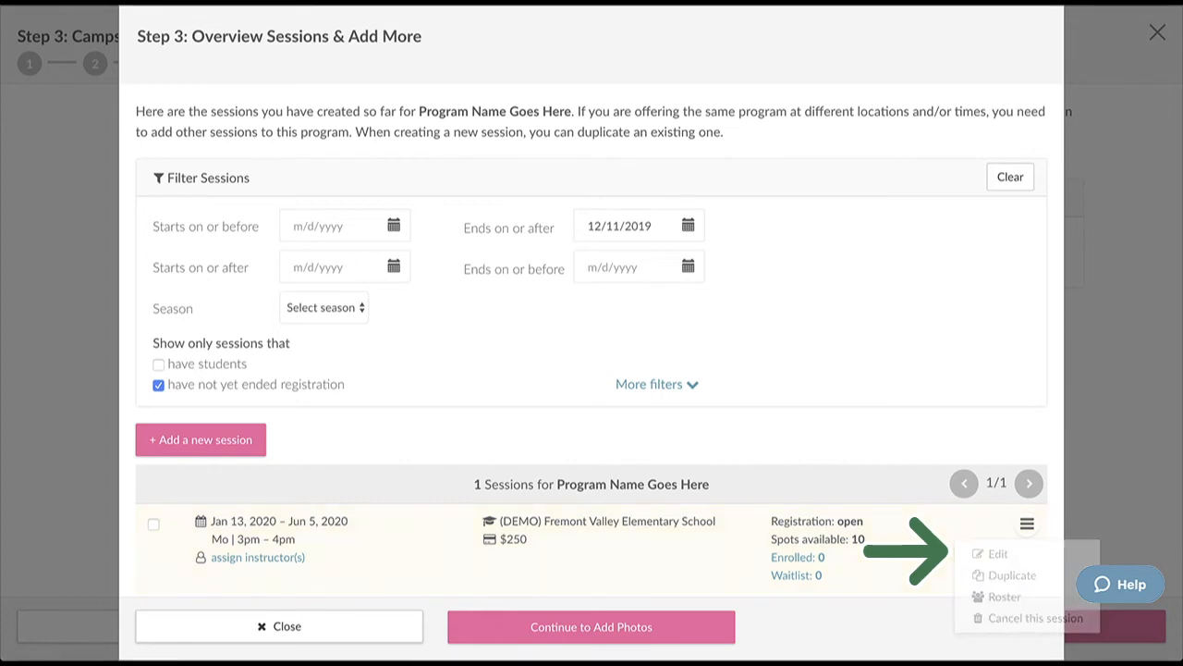
click(1028, 523)
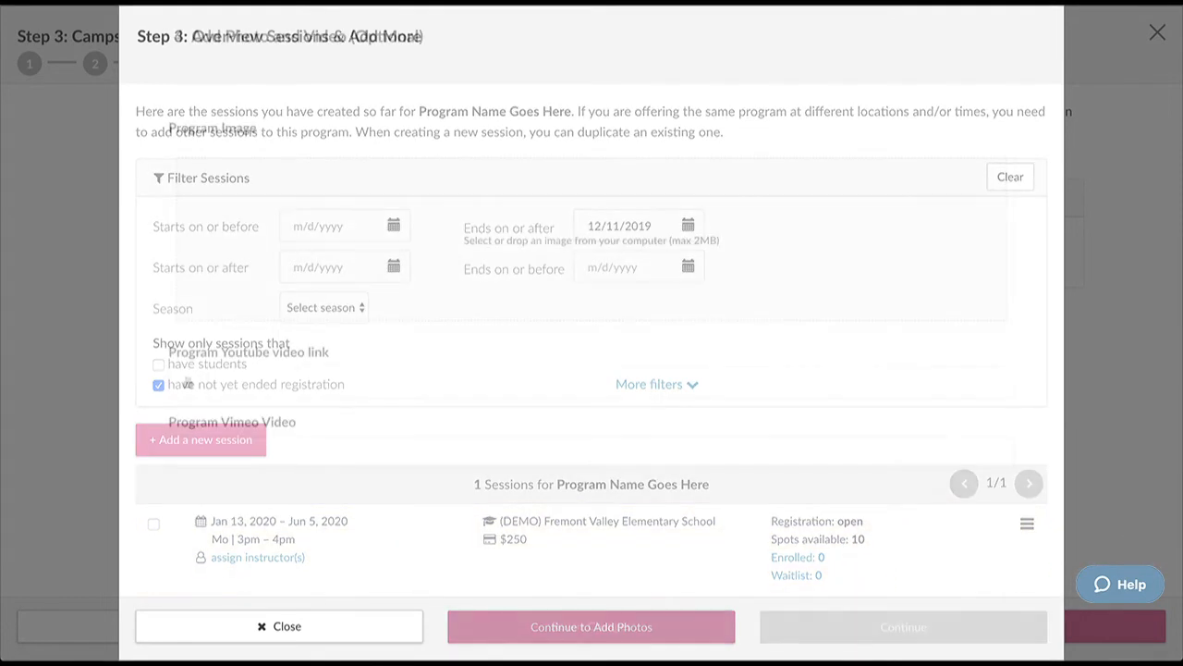
Step: Choose a program image in the Step 4 drop area and continue back to Camps & Classes
click(592, 625)
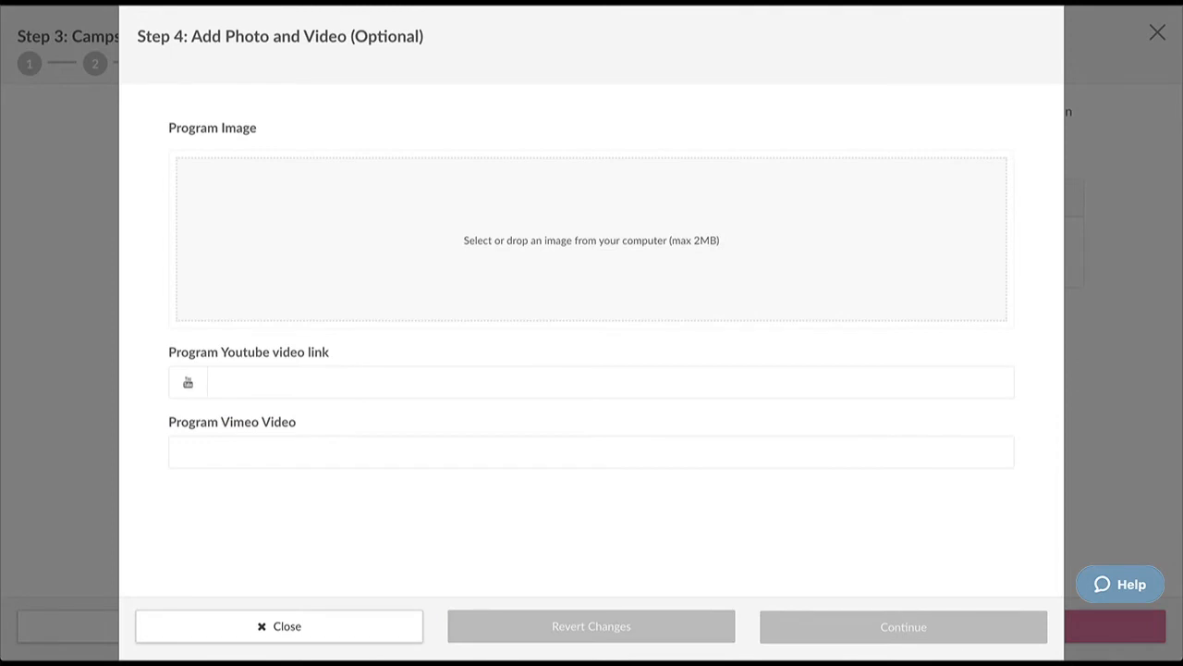
click(592, 240)
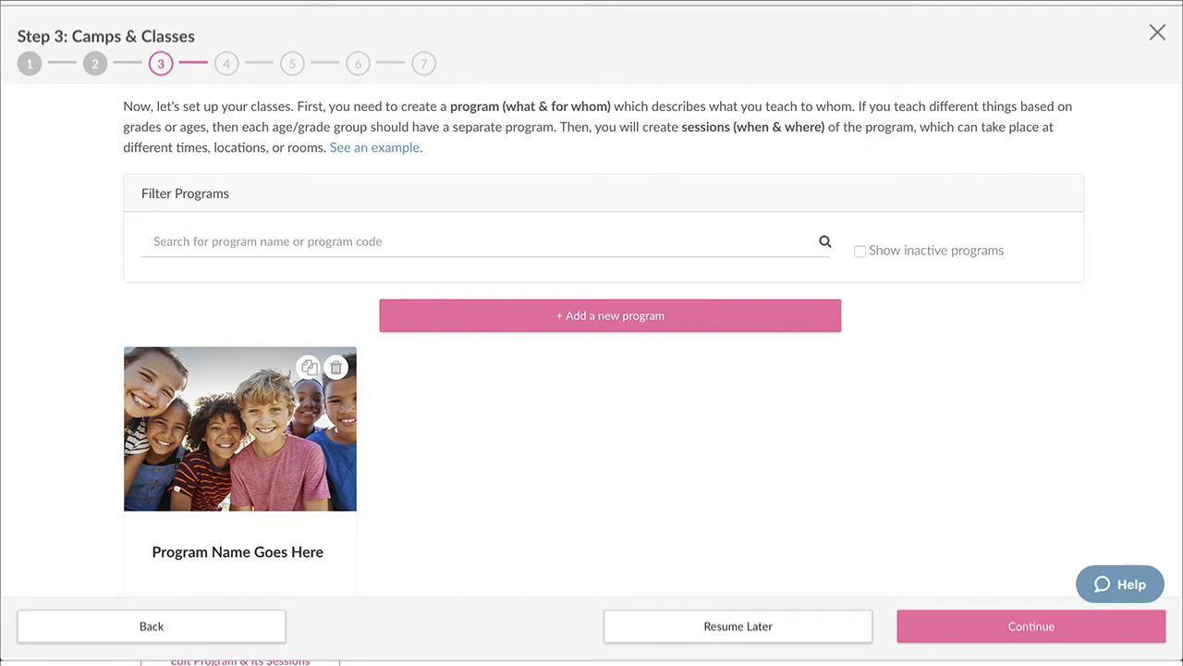
Step: Review the rest of the Camps & Classes page and continue to step 4, Cancellation Policy
scroll(down, 3)
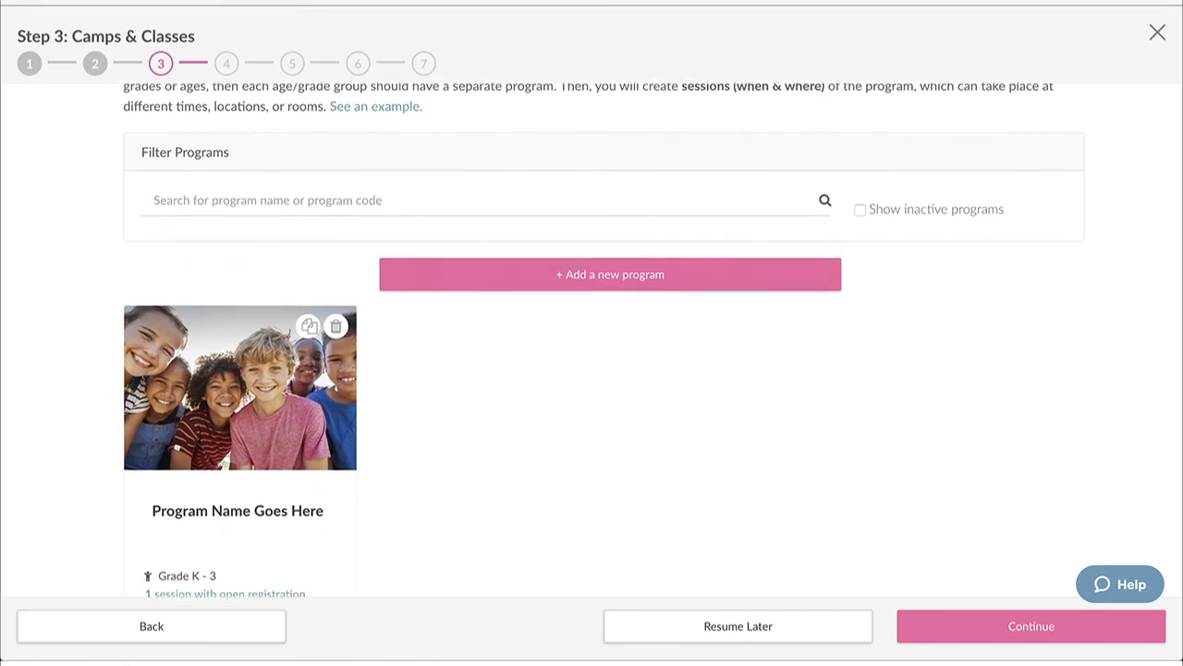
scroll(down, 3)
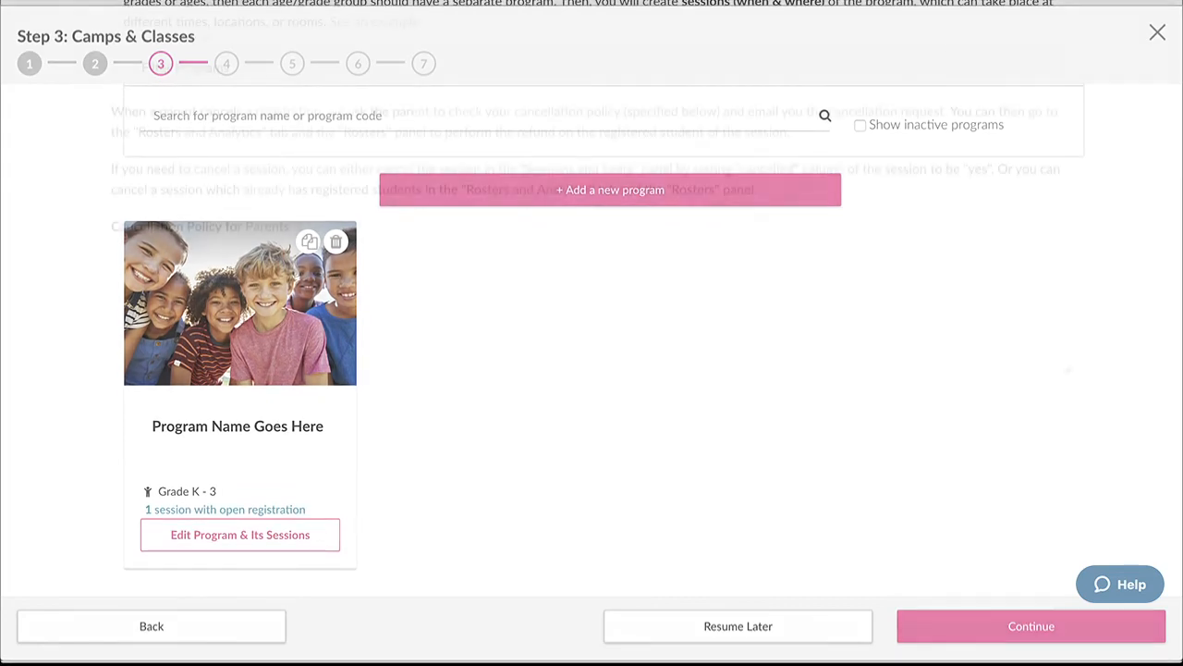
click(1030, 625)
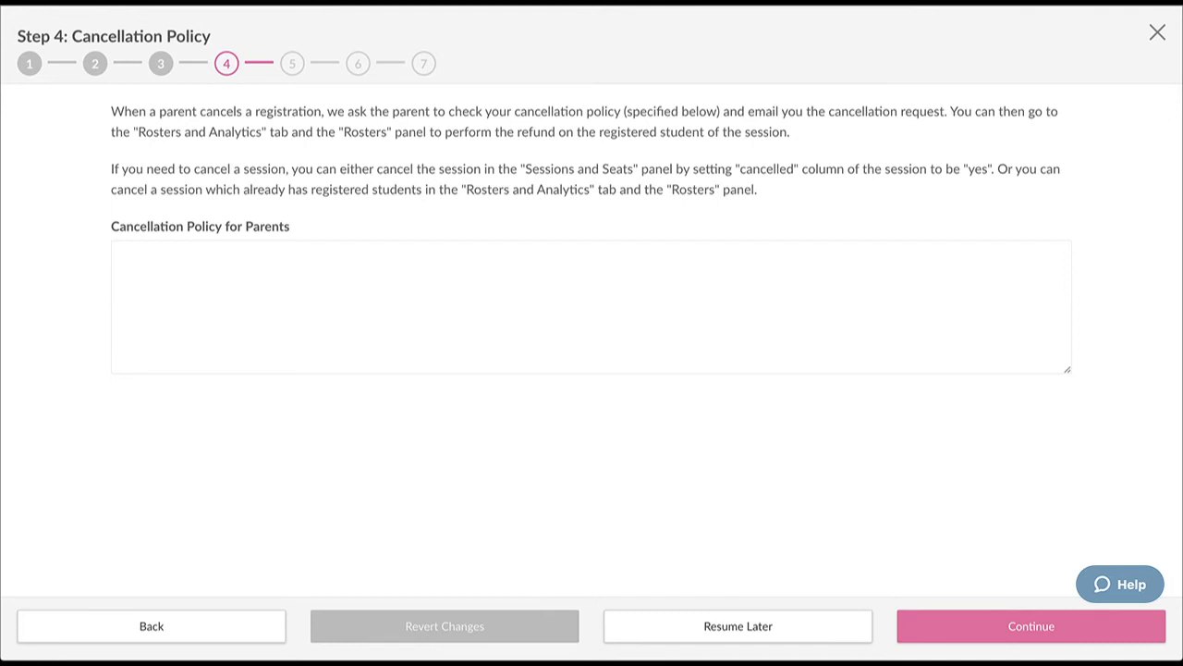
Step: Continue through Cancellation Policy and Account Settings to reach step 6, Getting Paid
click(1030, 625)
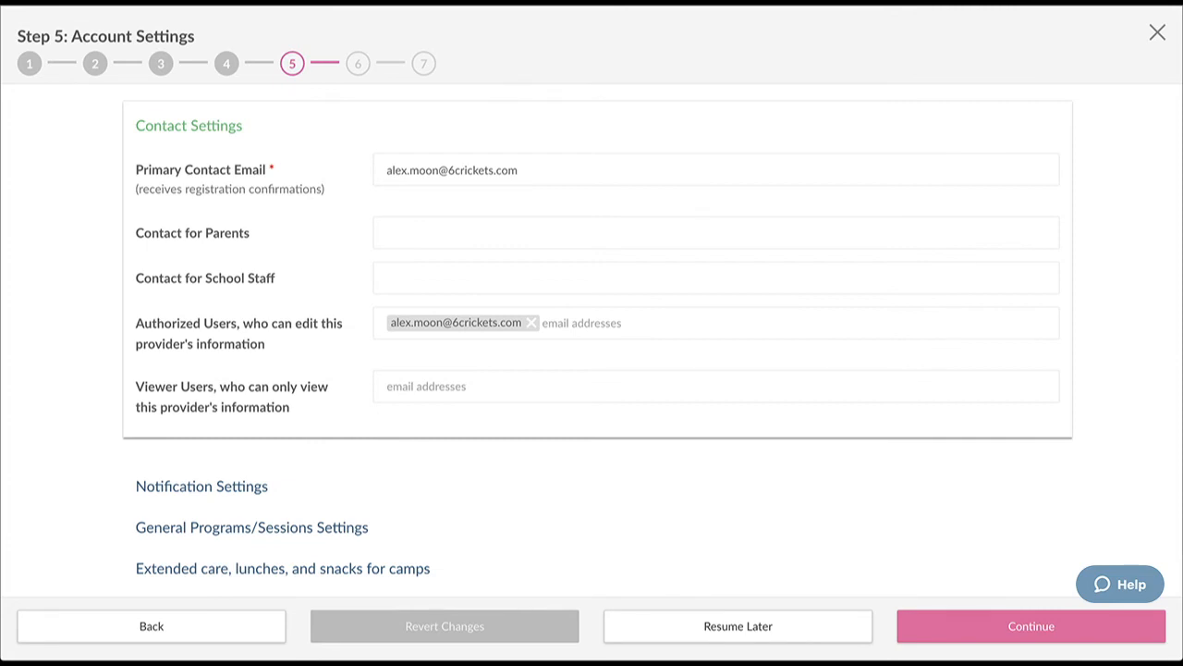
click(1030, 625)
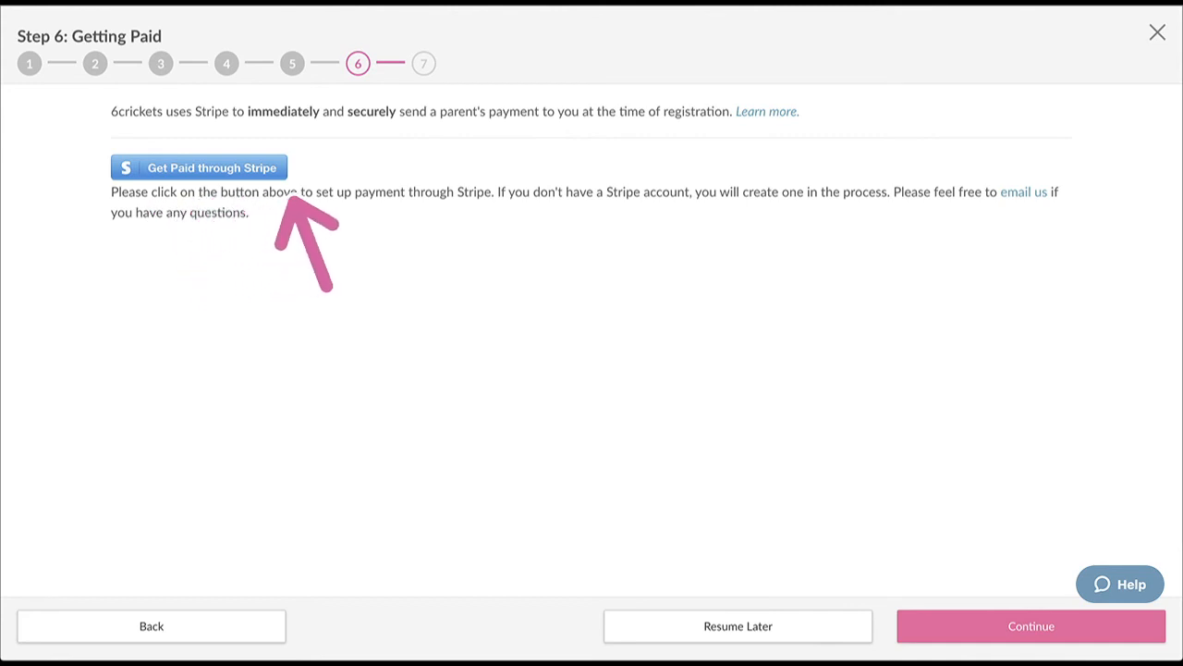
Step: Set up payouts through Stripe and continue to step 7, Congrats
click(196, 167)
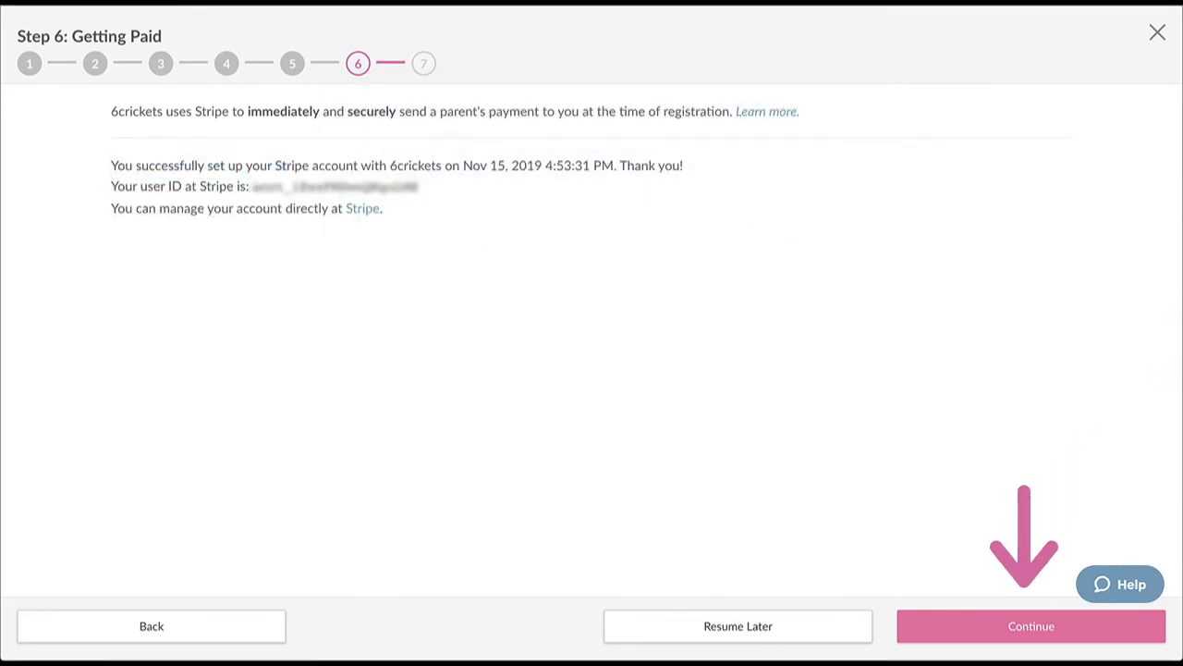
click(1032, 625)
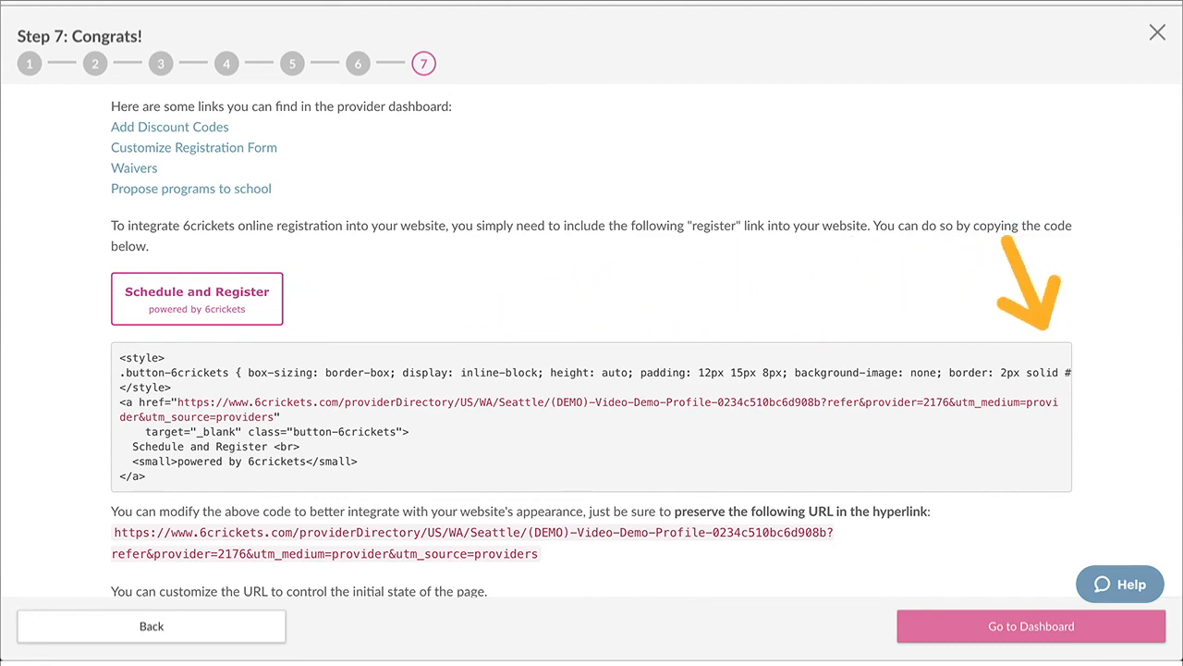
Step: Review the Schedule and Register button HTML code and URL on the Congrats step
scroll(down, 3)
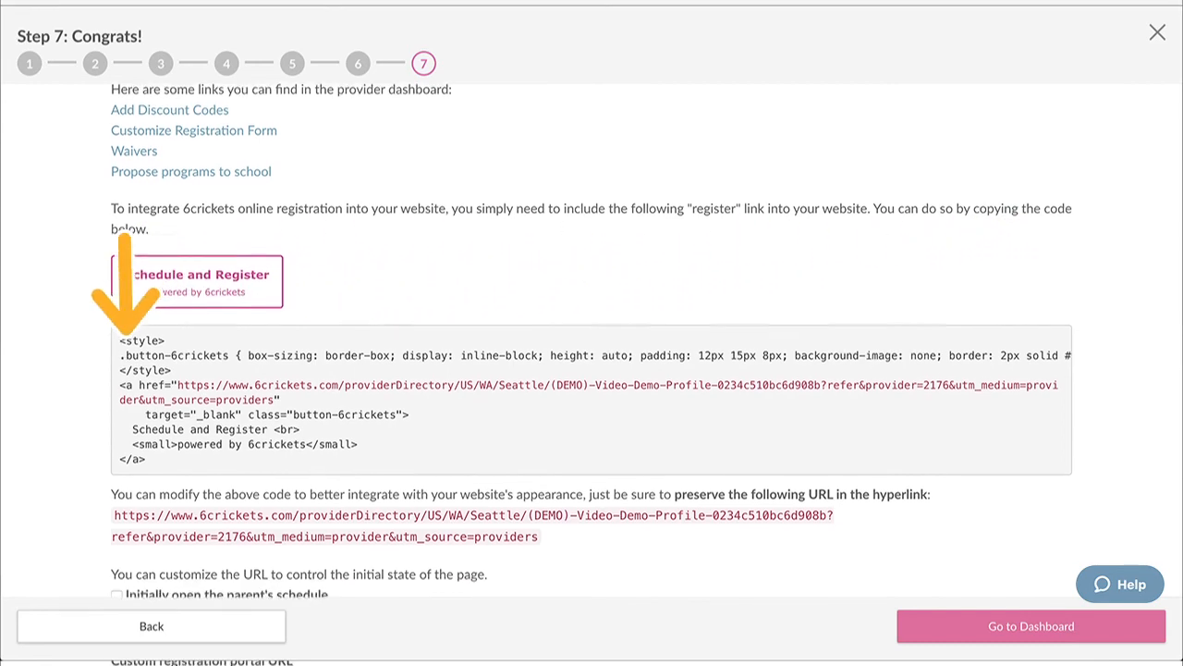
scroll(down, 3)
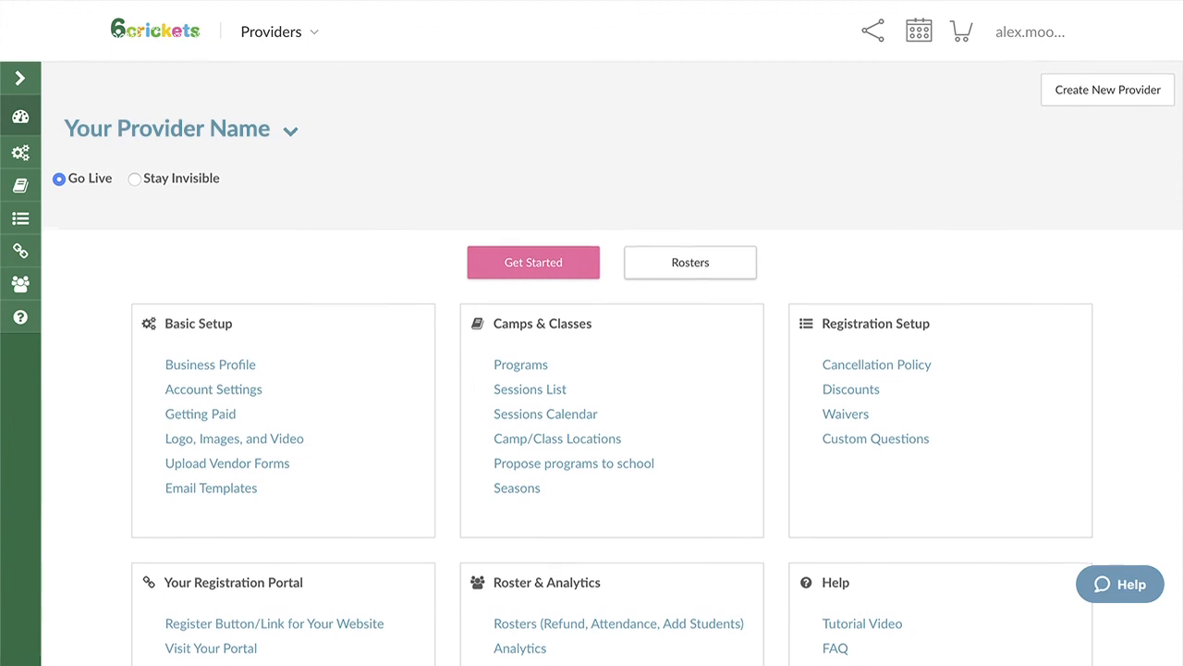
Step: Look over the live provider dashboard and expand the side menu of dashboard sections
scroll(down, 3)
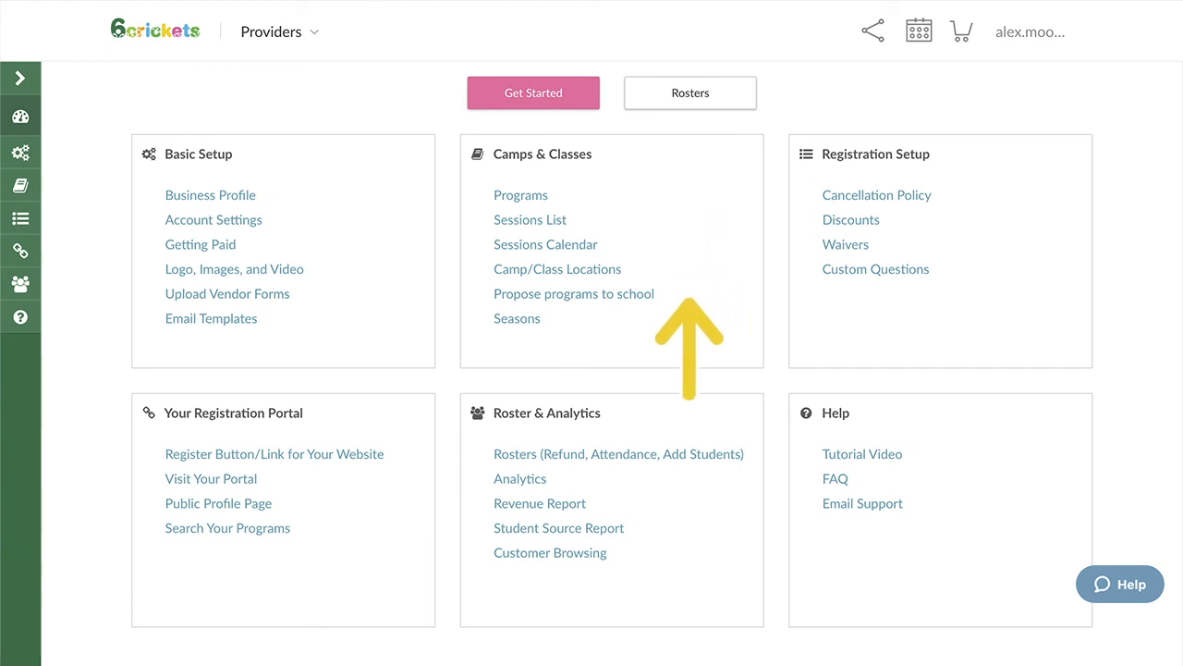
click(21, 77)
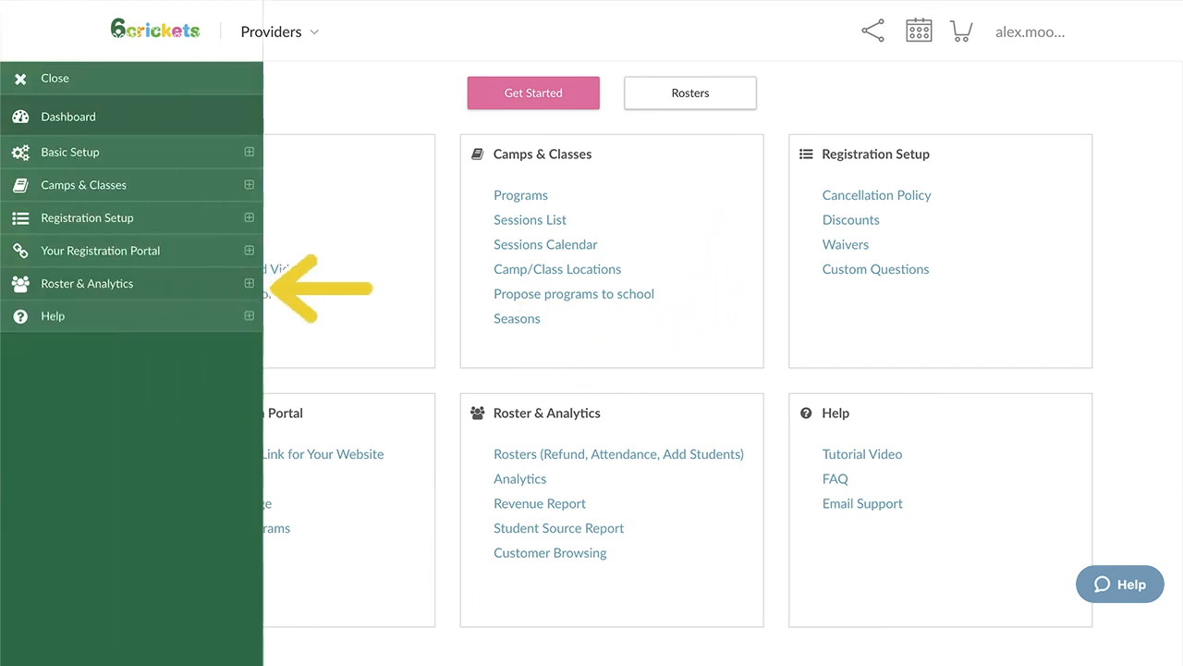